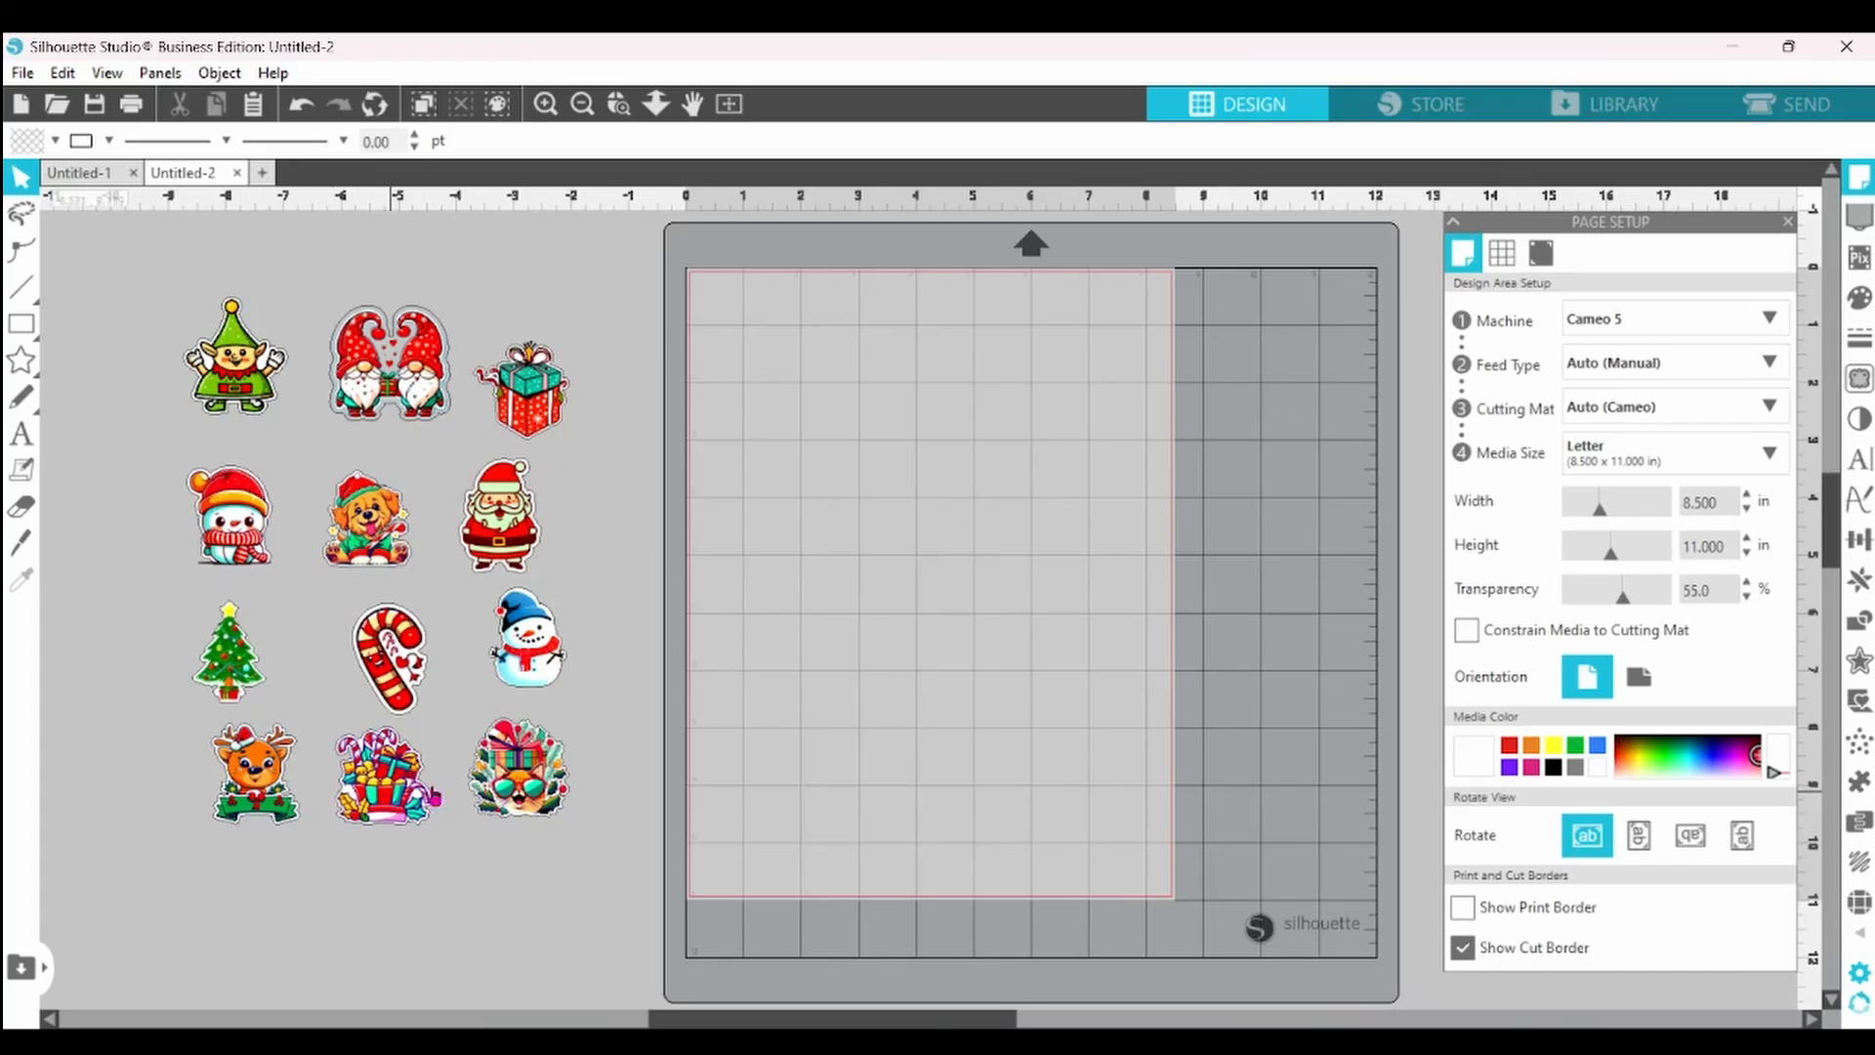
# - Turn registration marks on and arrange the twelve Christmas stickers within the letter page
pyautogui.click(1672, 319)
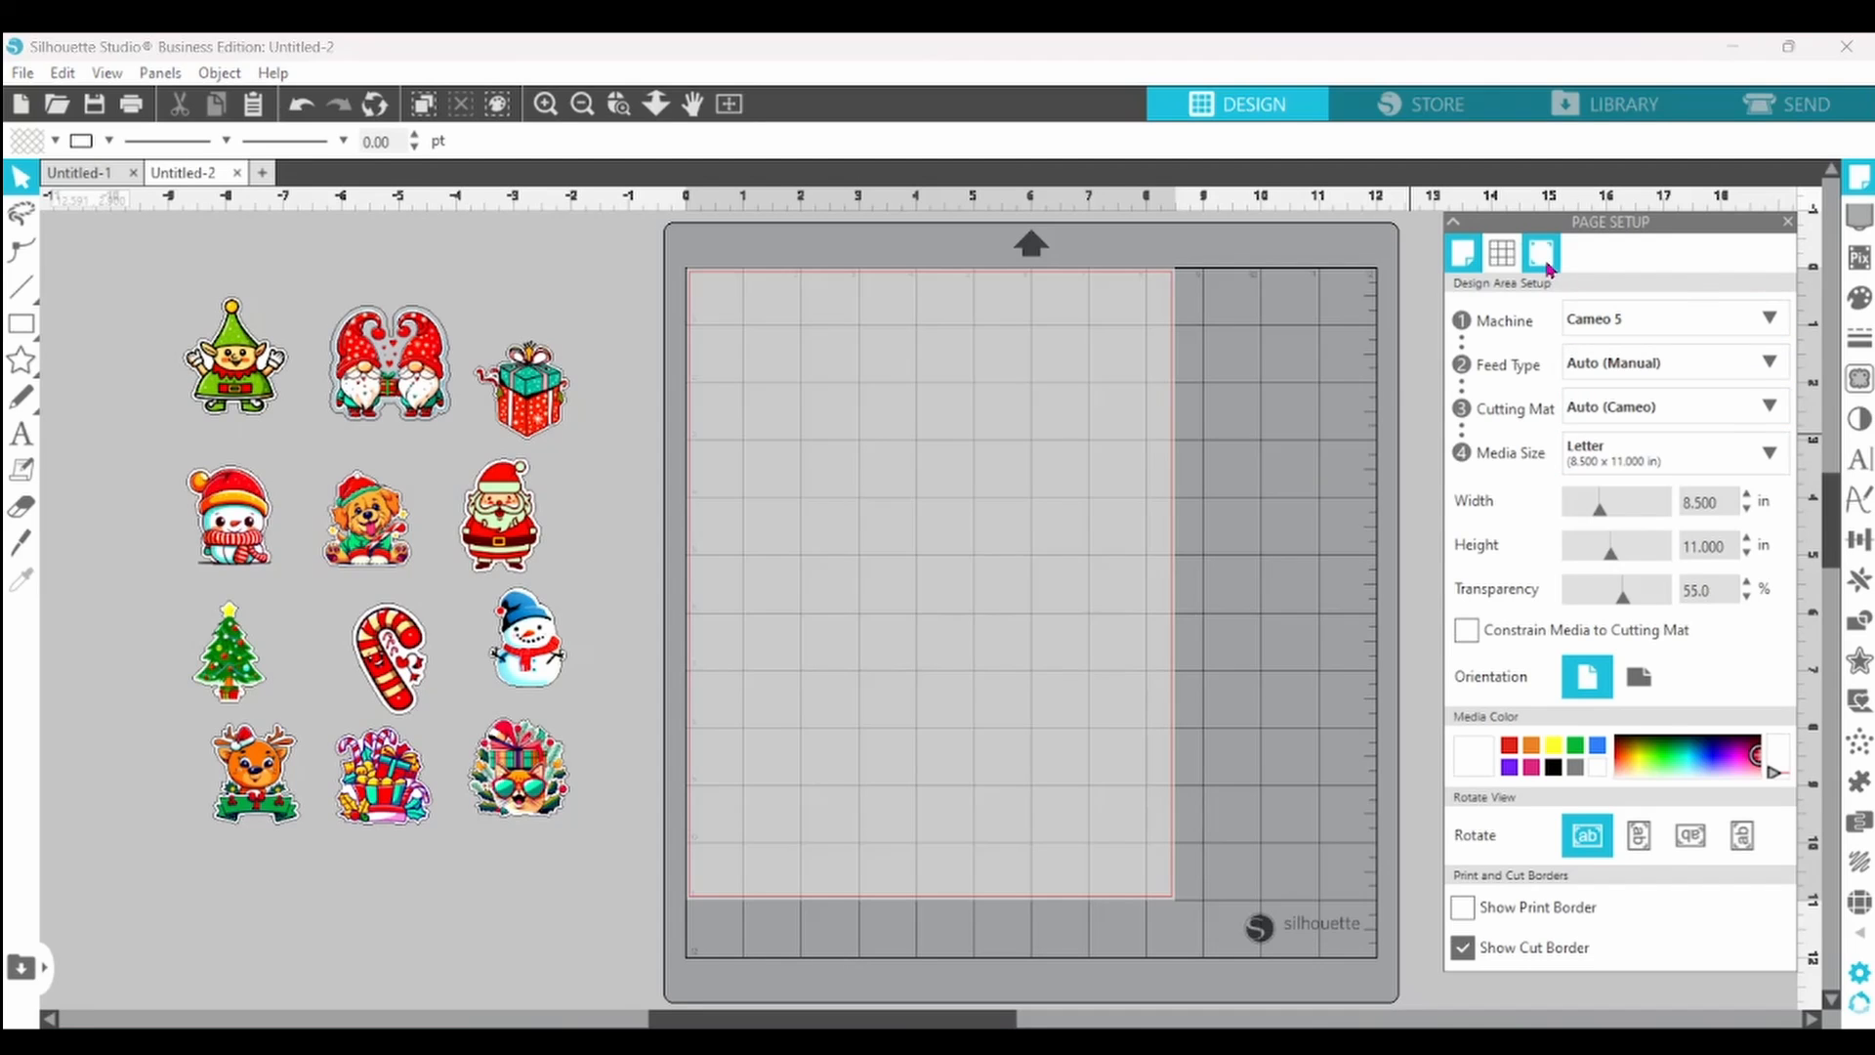
pyautogui.click(1540, 256)
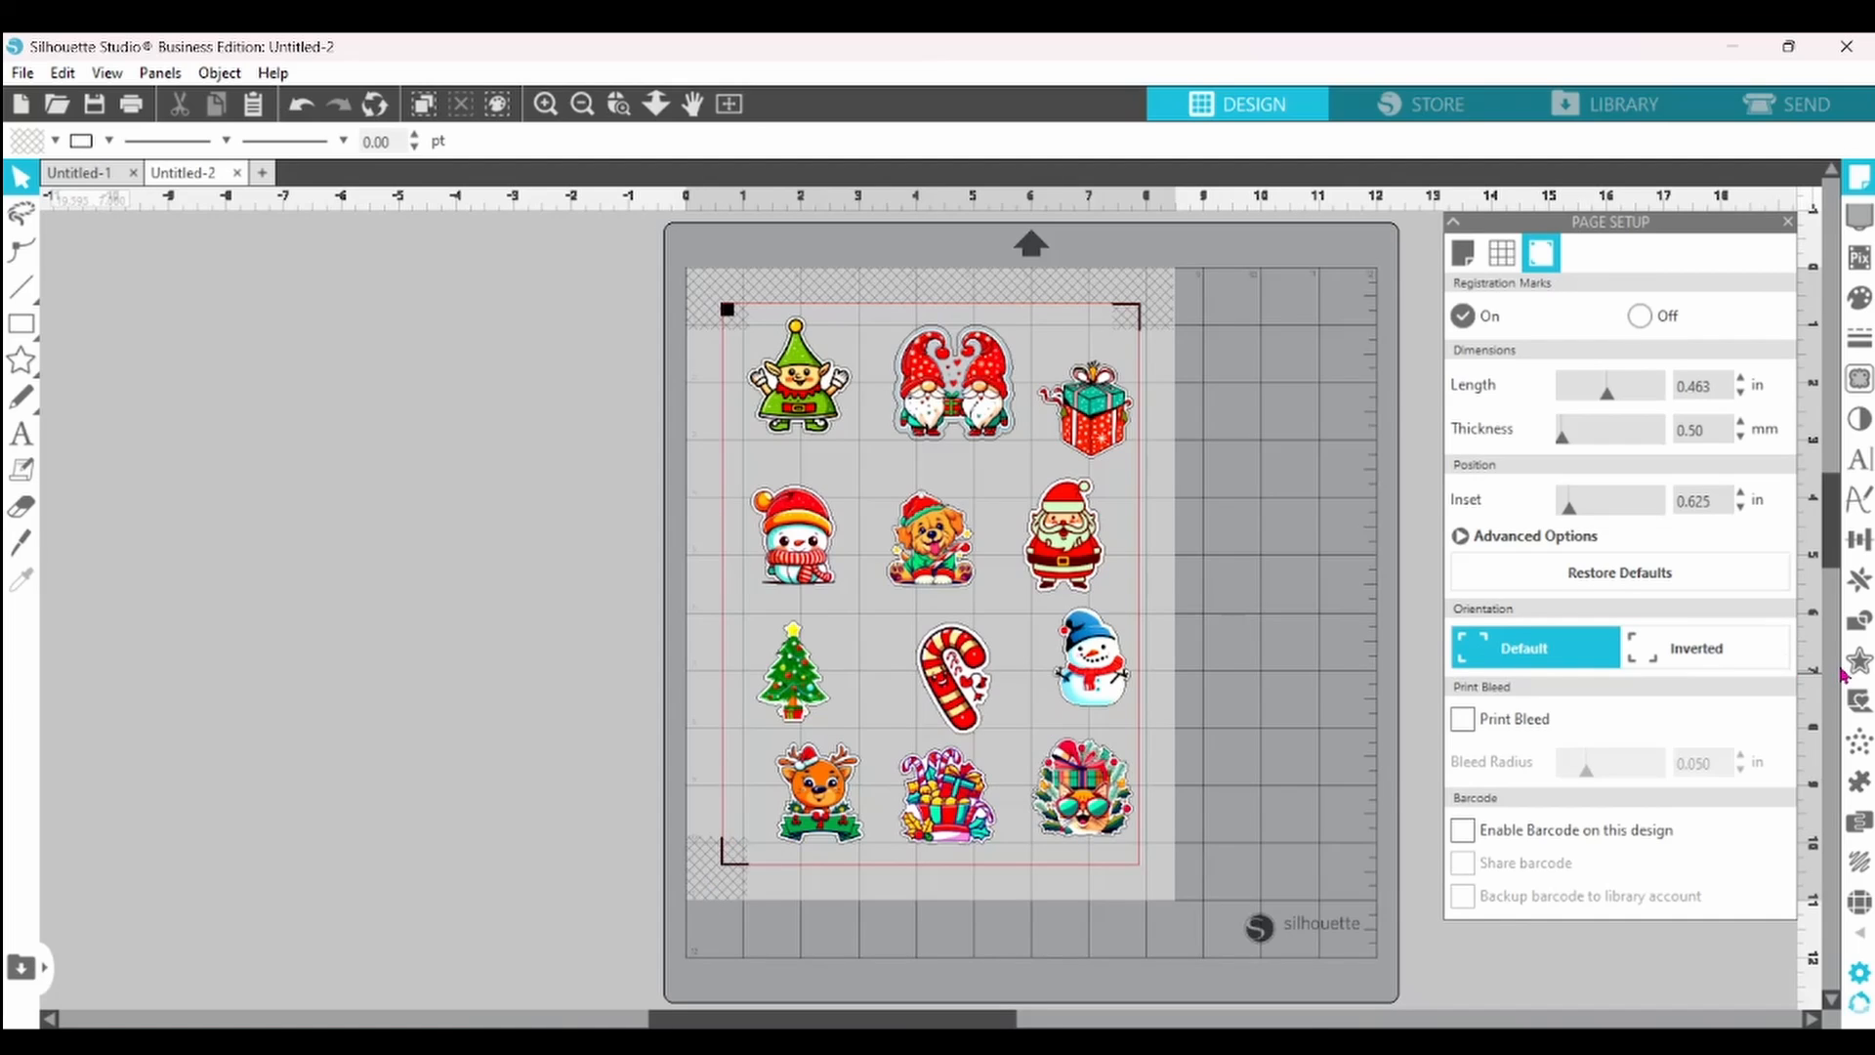
# - Apply a rounded 0.045 in offset to all stickers and the border, then group everything
pyautogui.click(1858, 656)
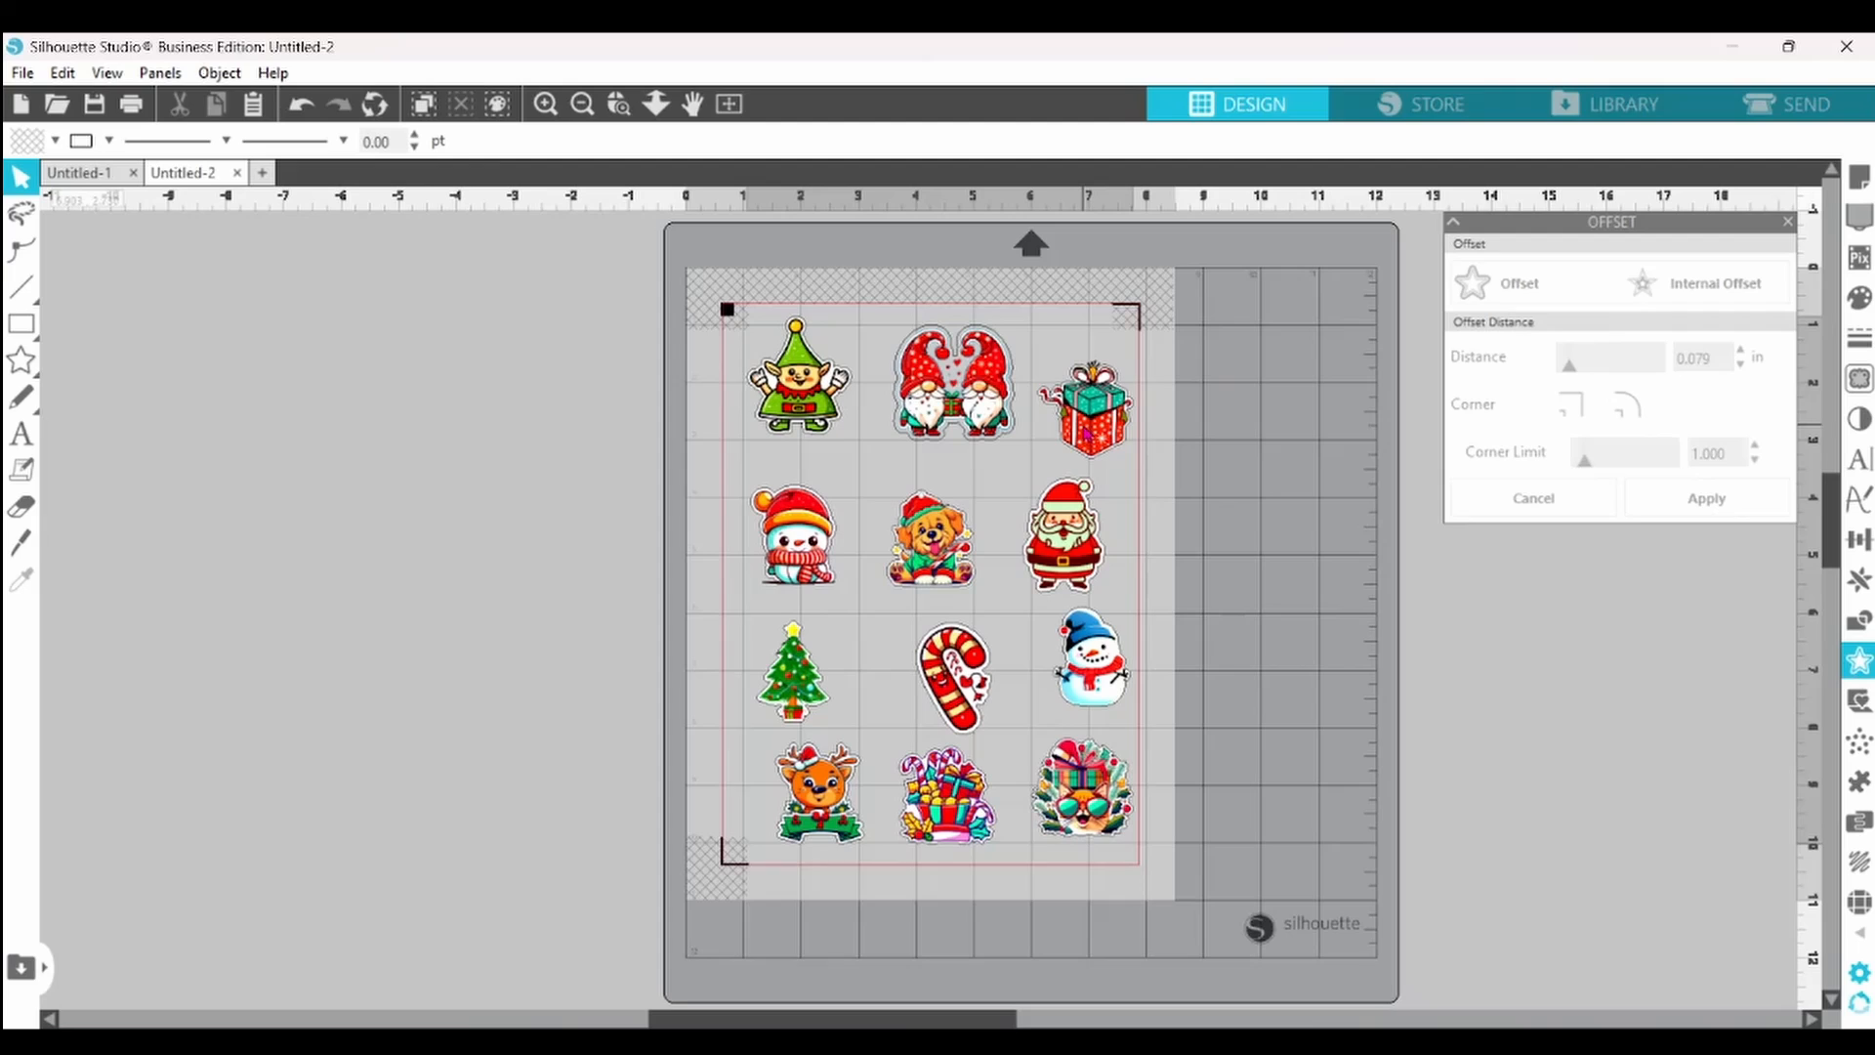
pyautogui.click(1477, 283)
pyautogui.write('0.045')
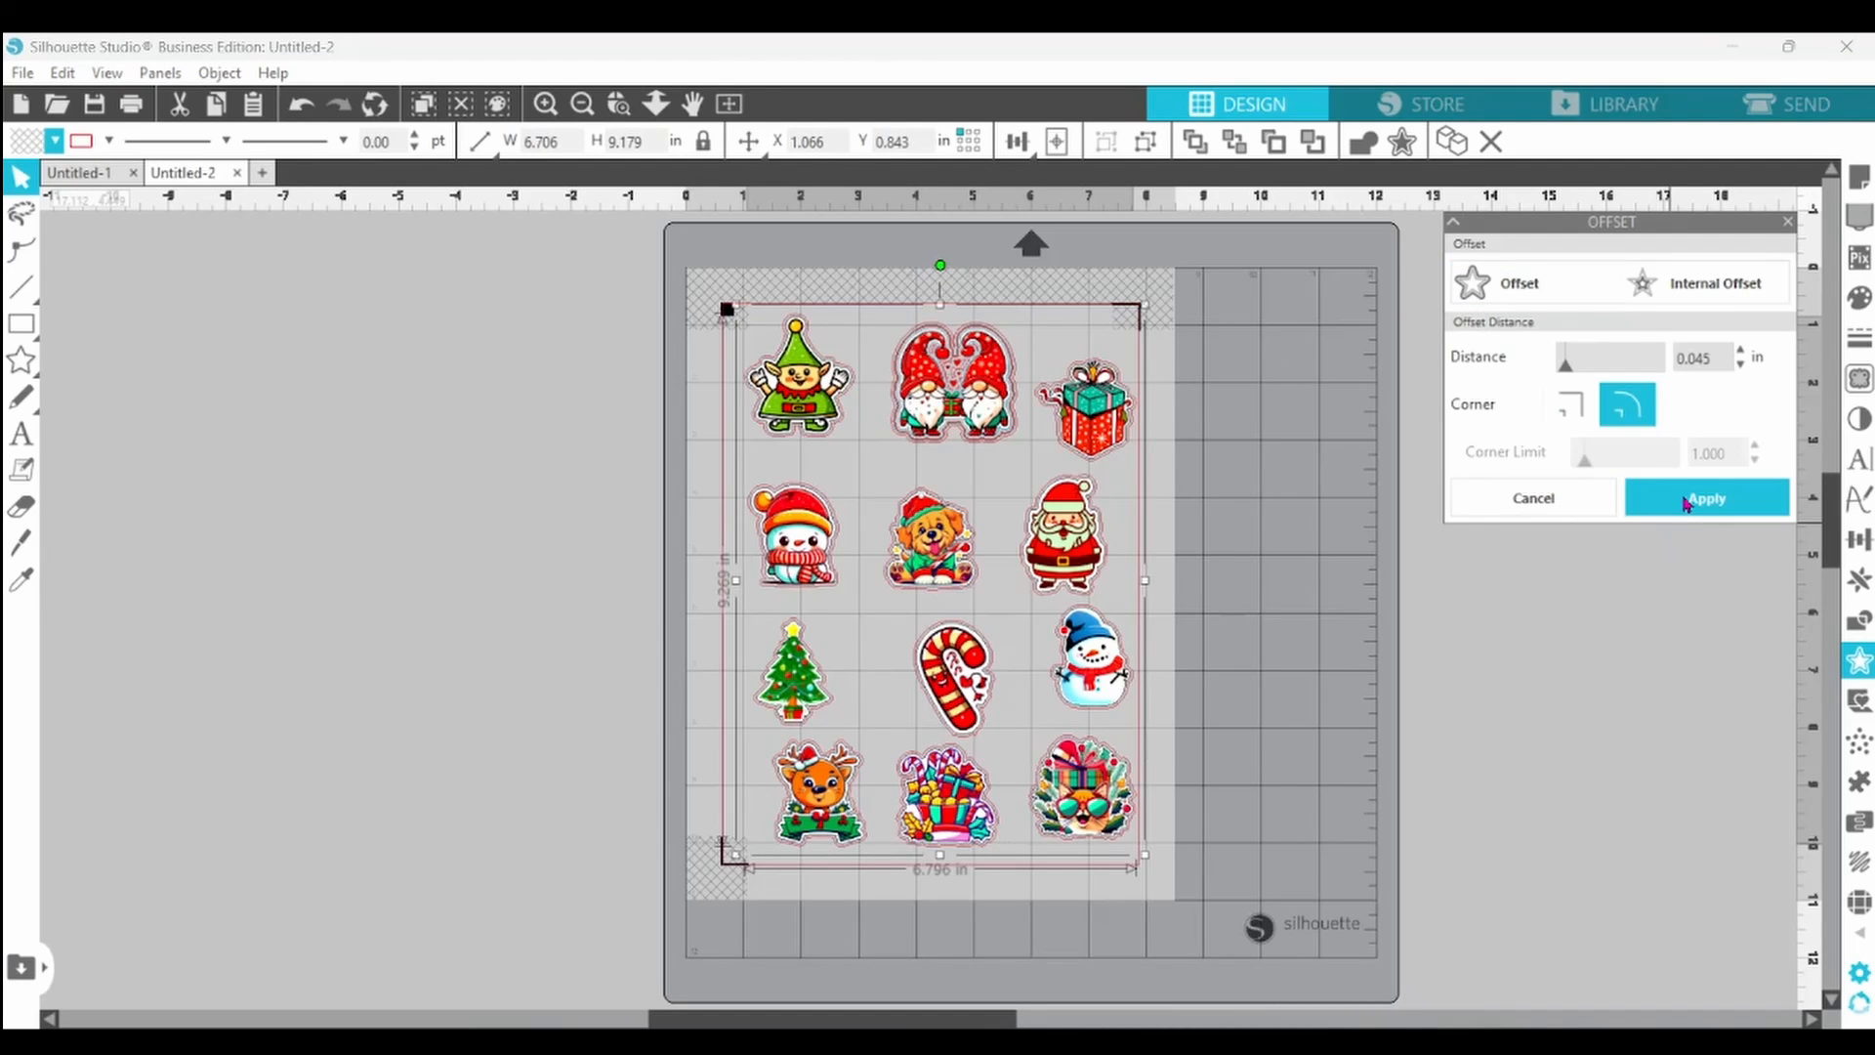
pyautogui.click(1706, 497)
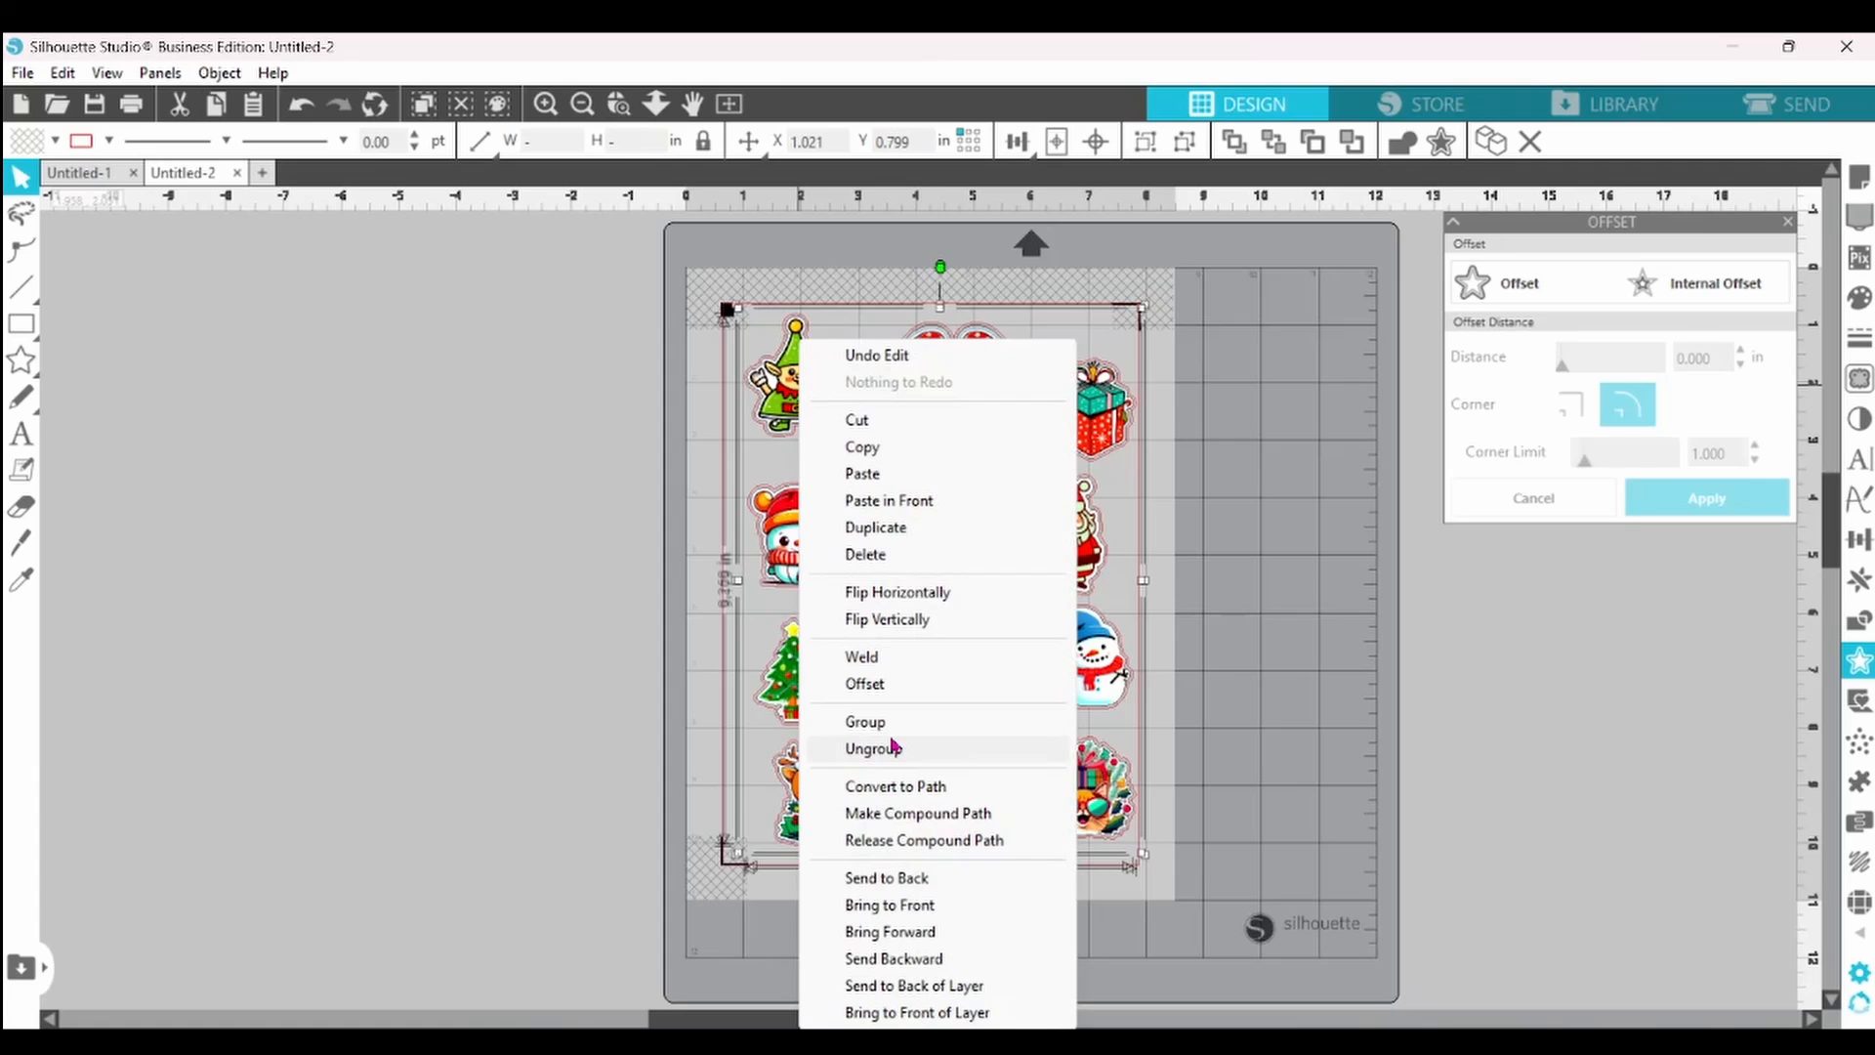
pyautogui.click(869, 748)
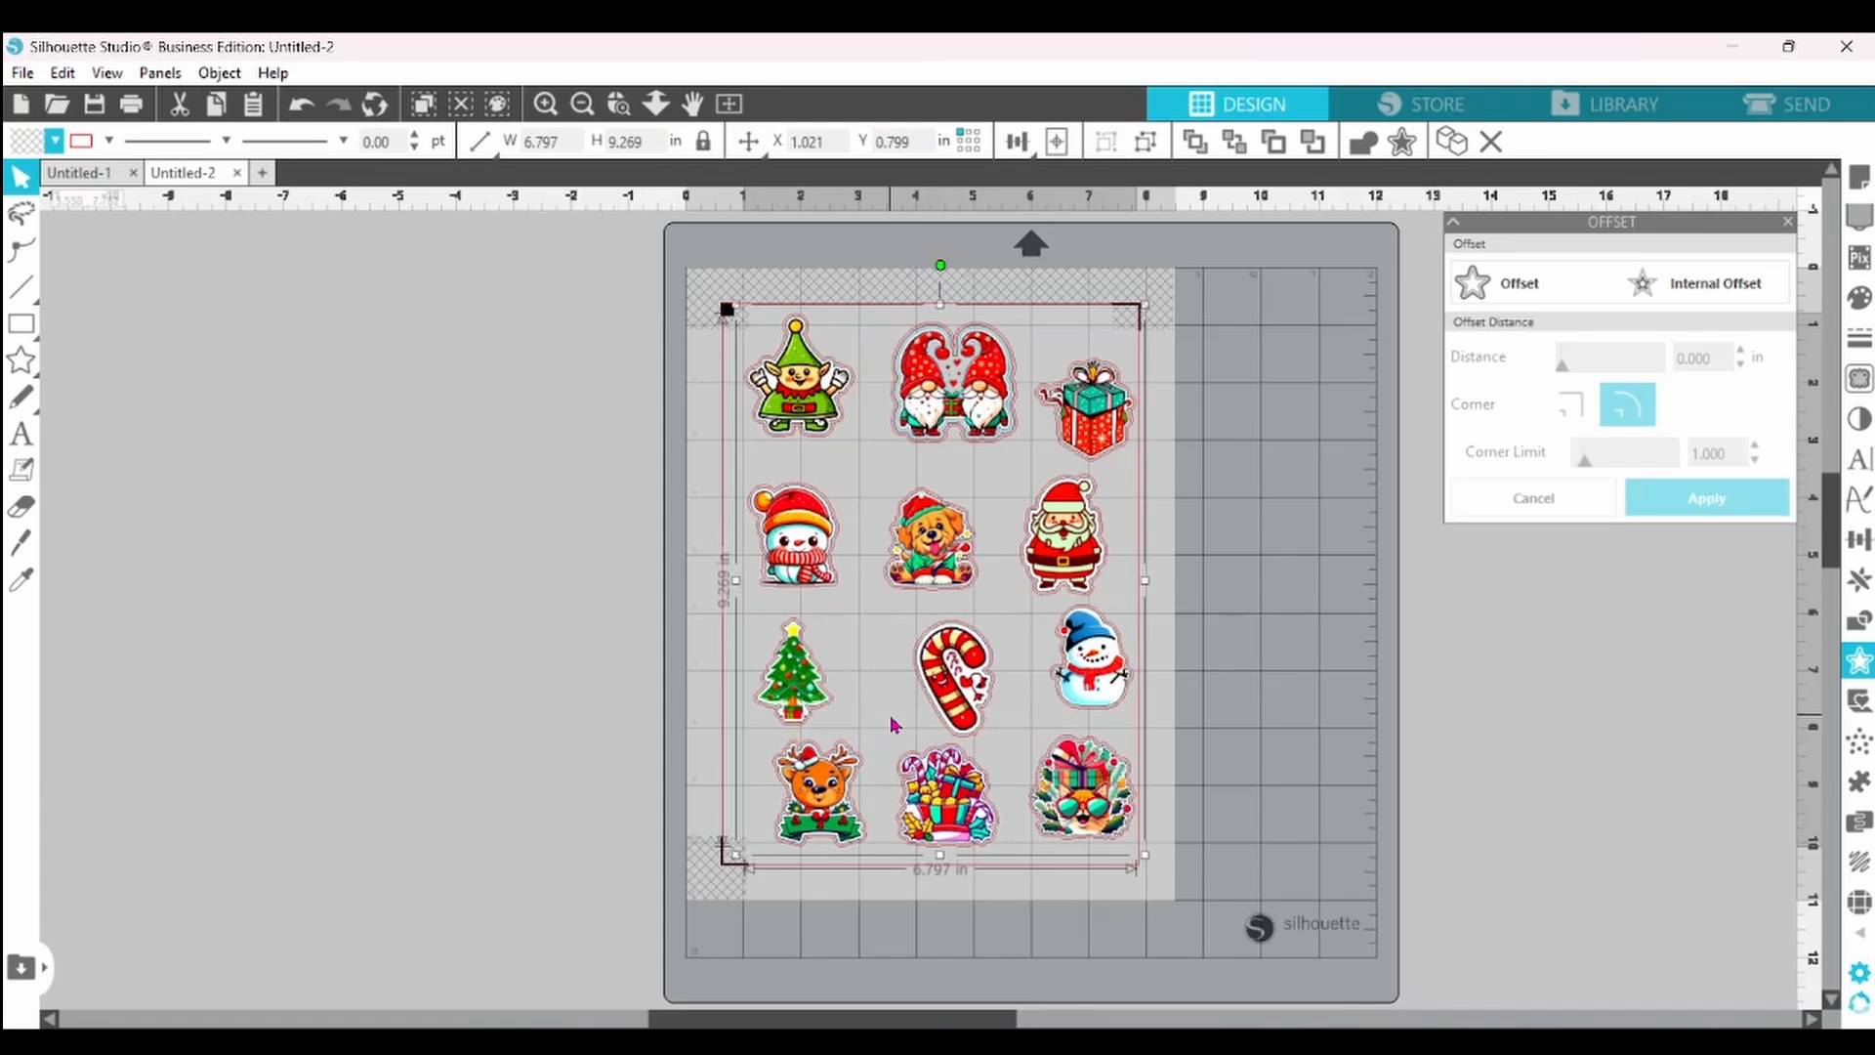
pyautogui.moveTo(1676, 149)
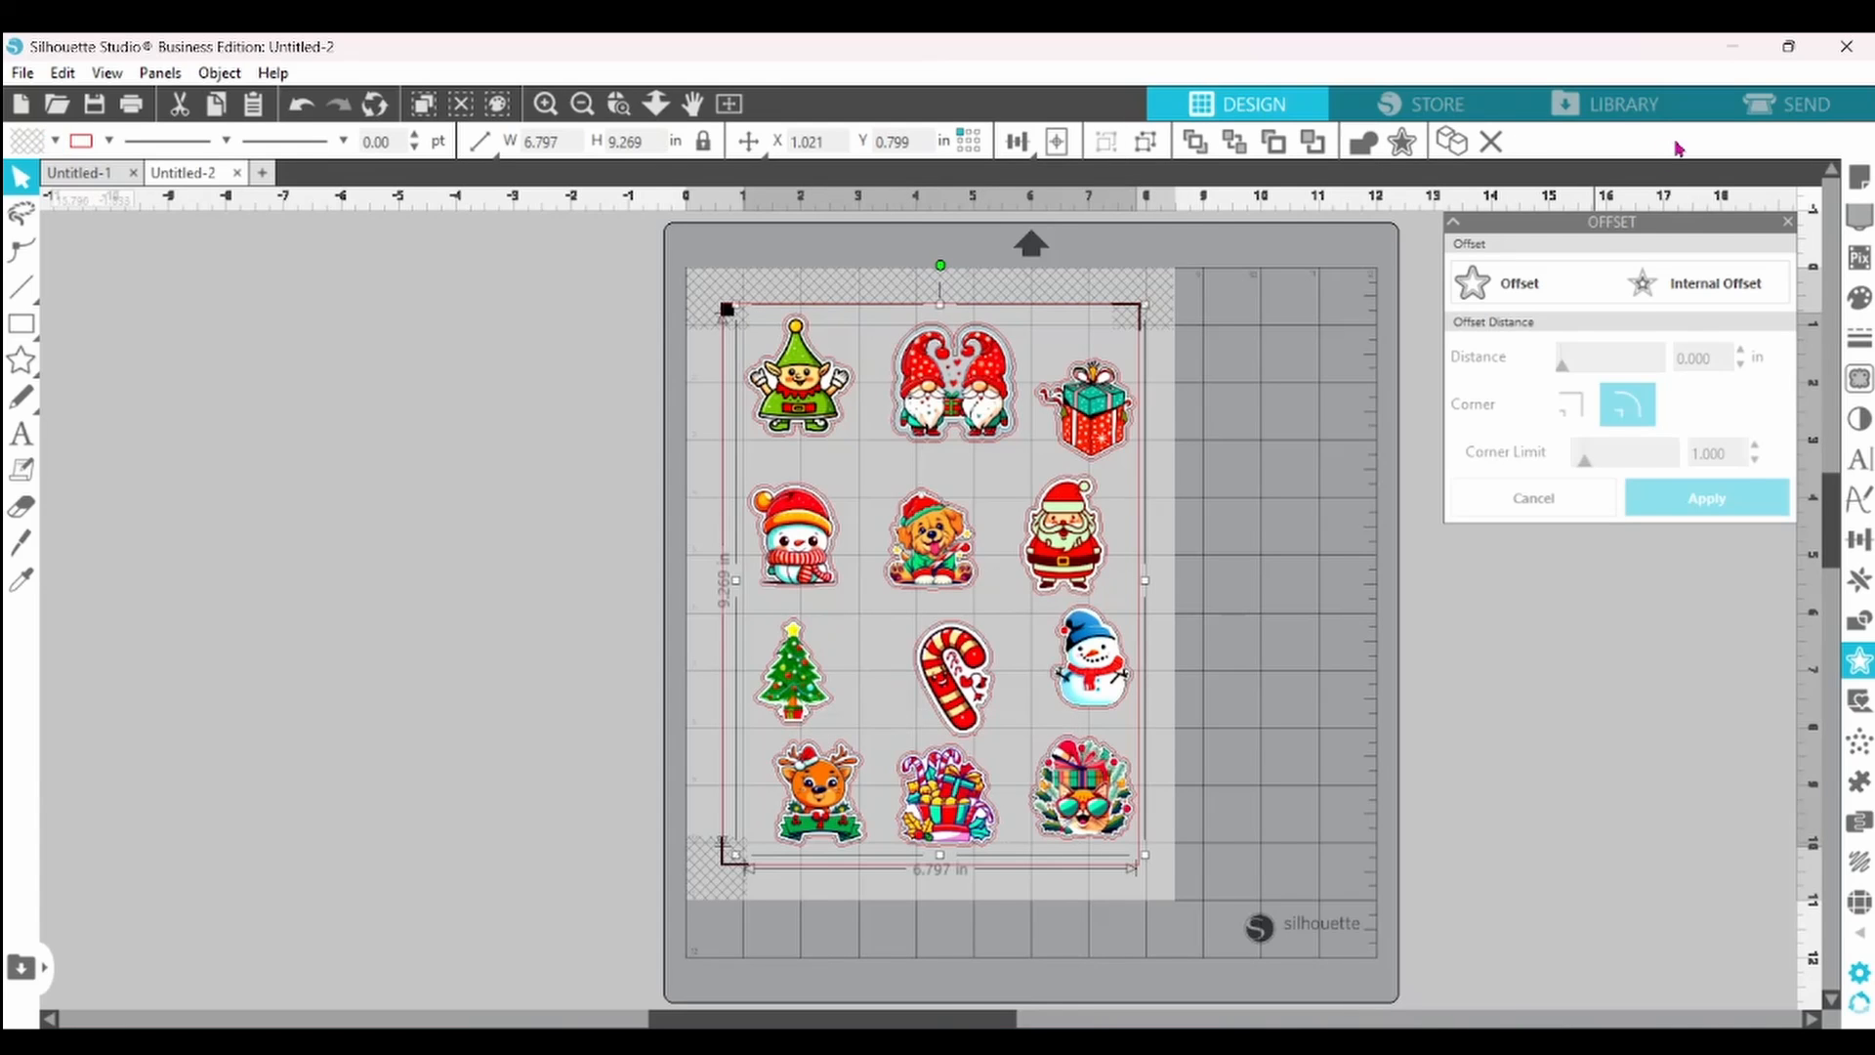
# - Switch to the Send panel and turn off cutting for the blue lines
pyautogui.click(1804, 104)
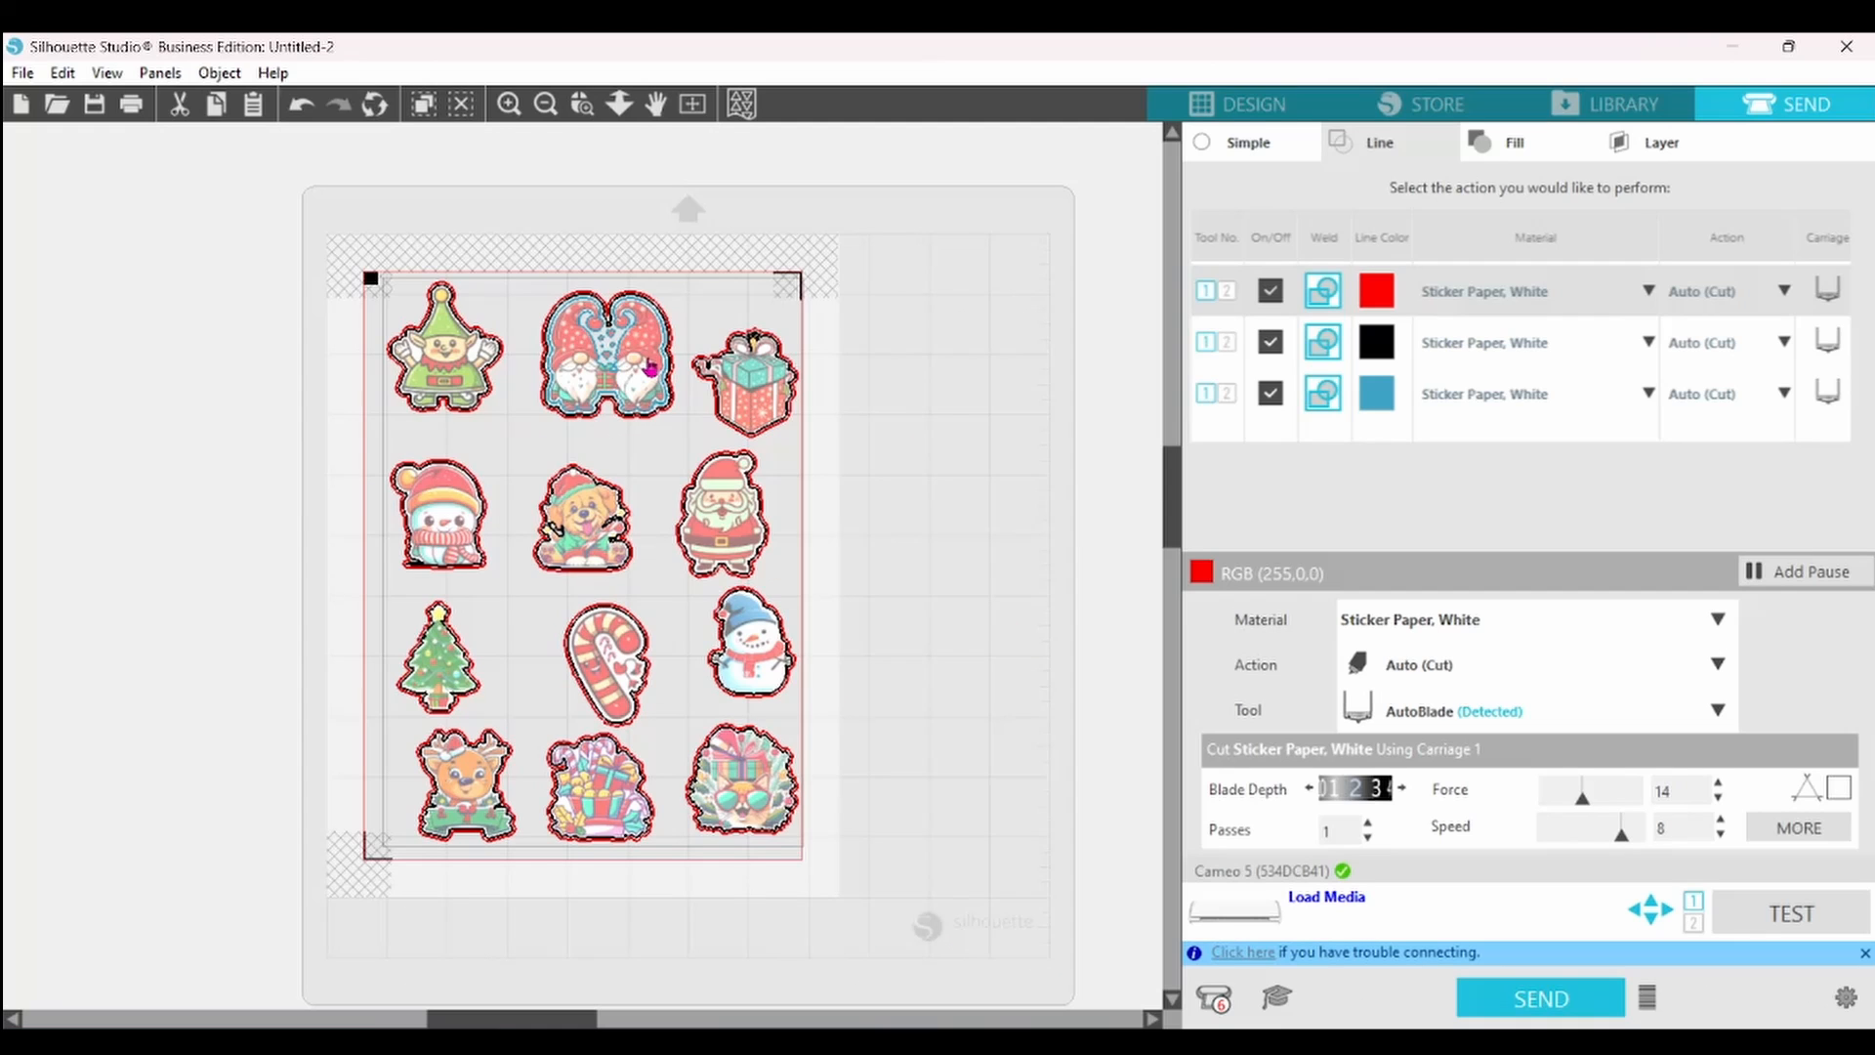
pyautogui.click(1270, 393)
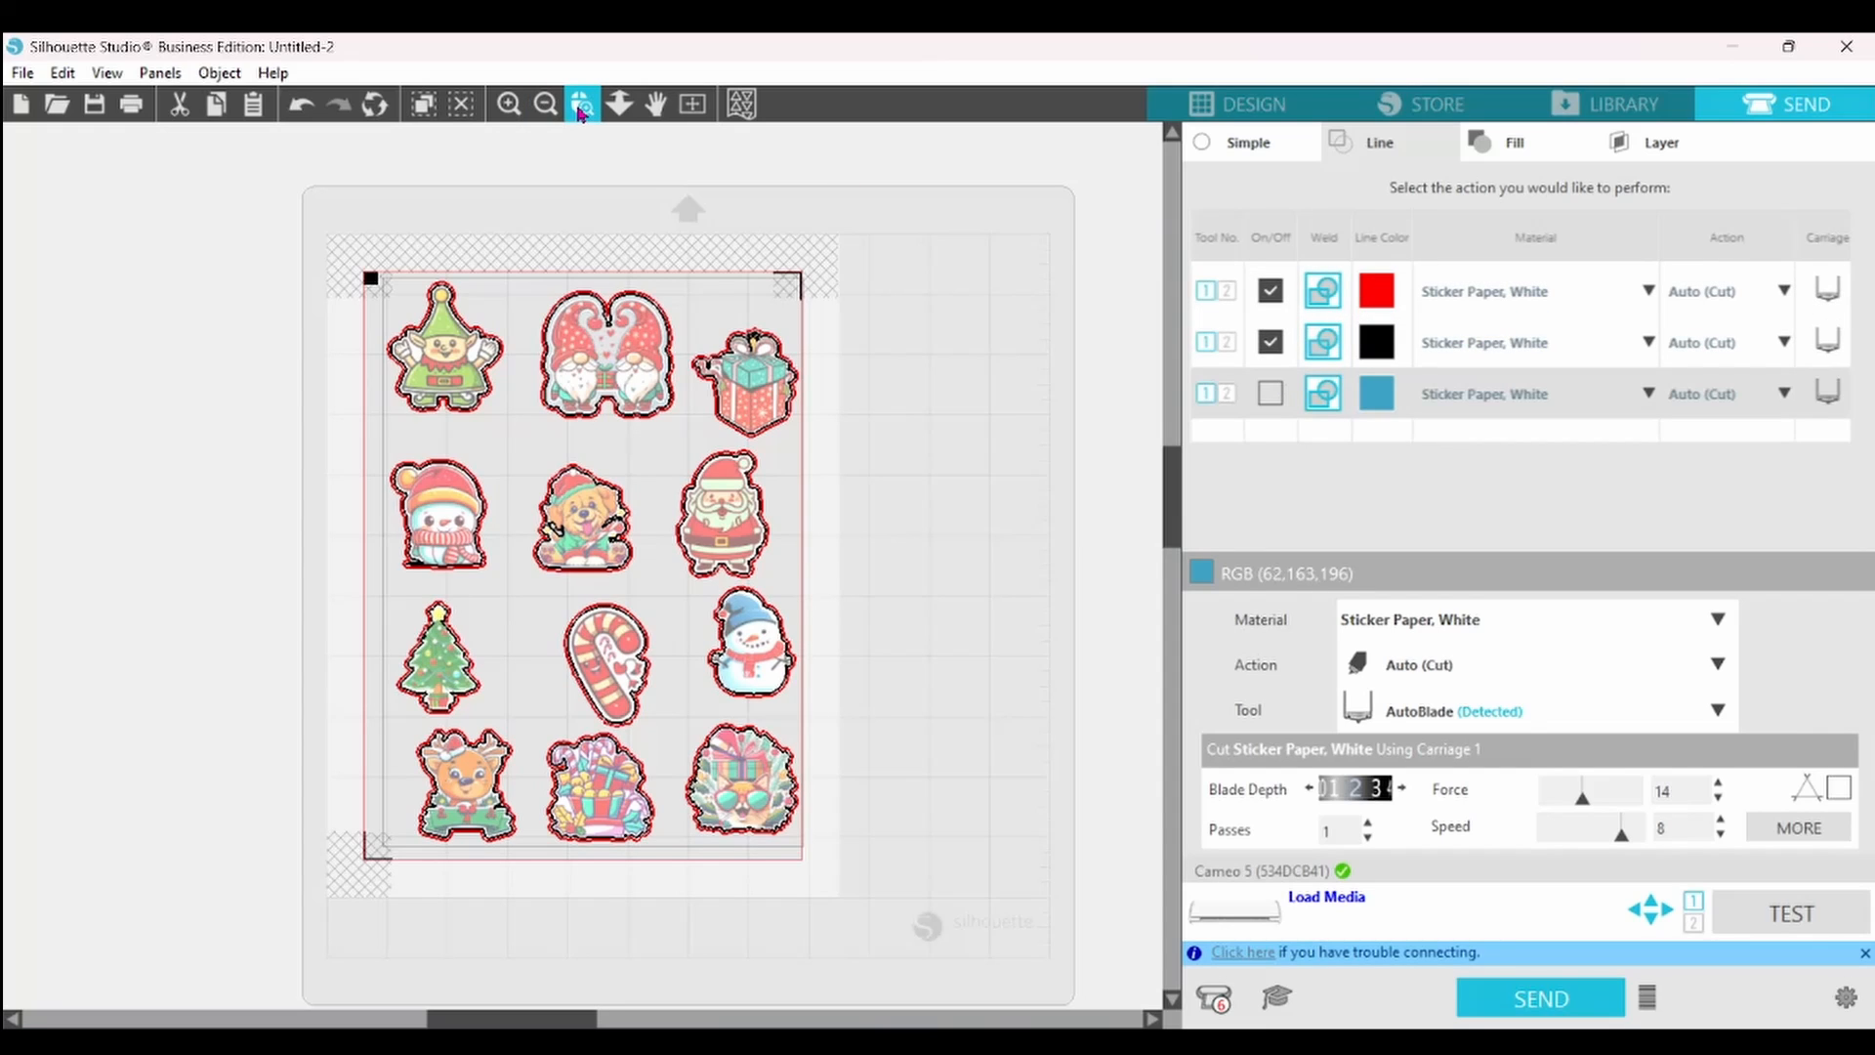
pyautogui.click(582, 104)
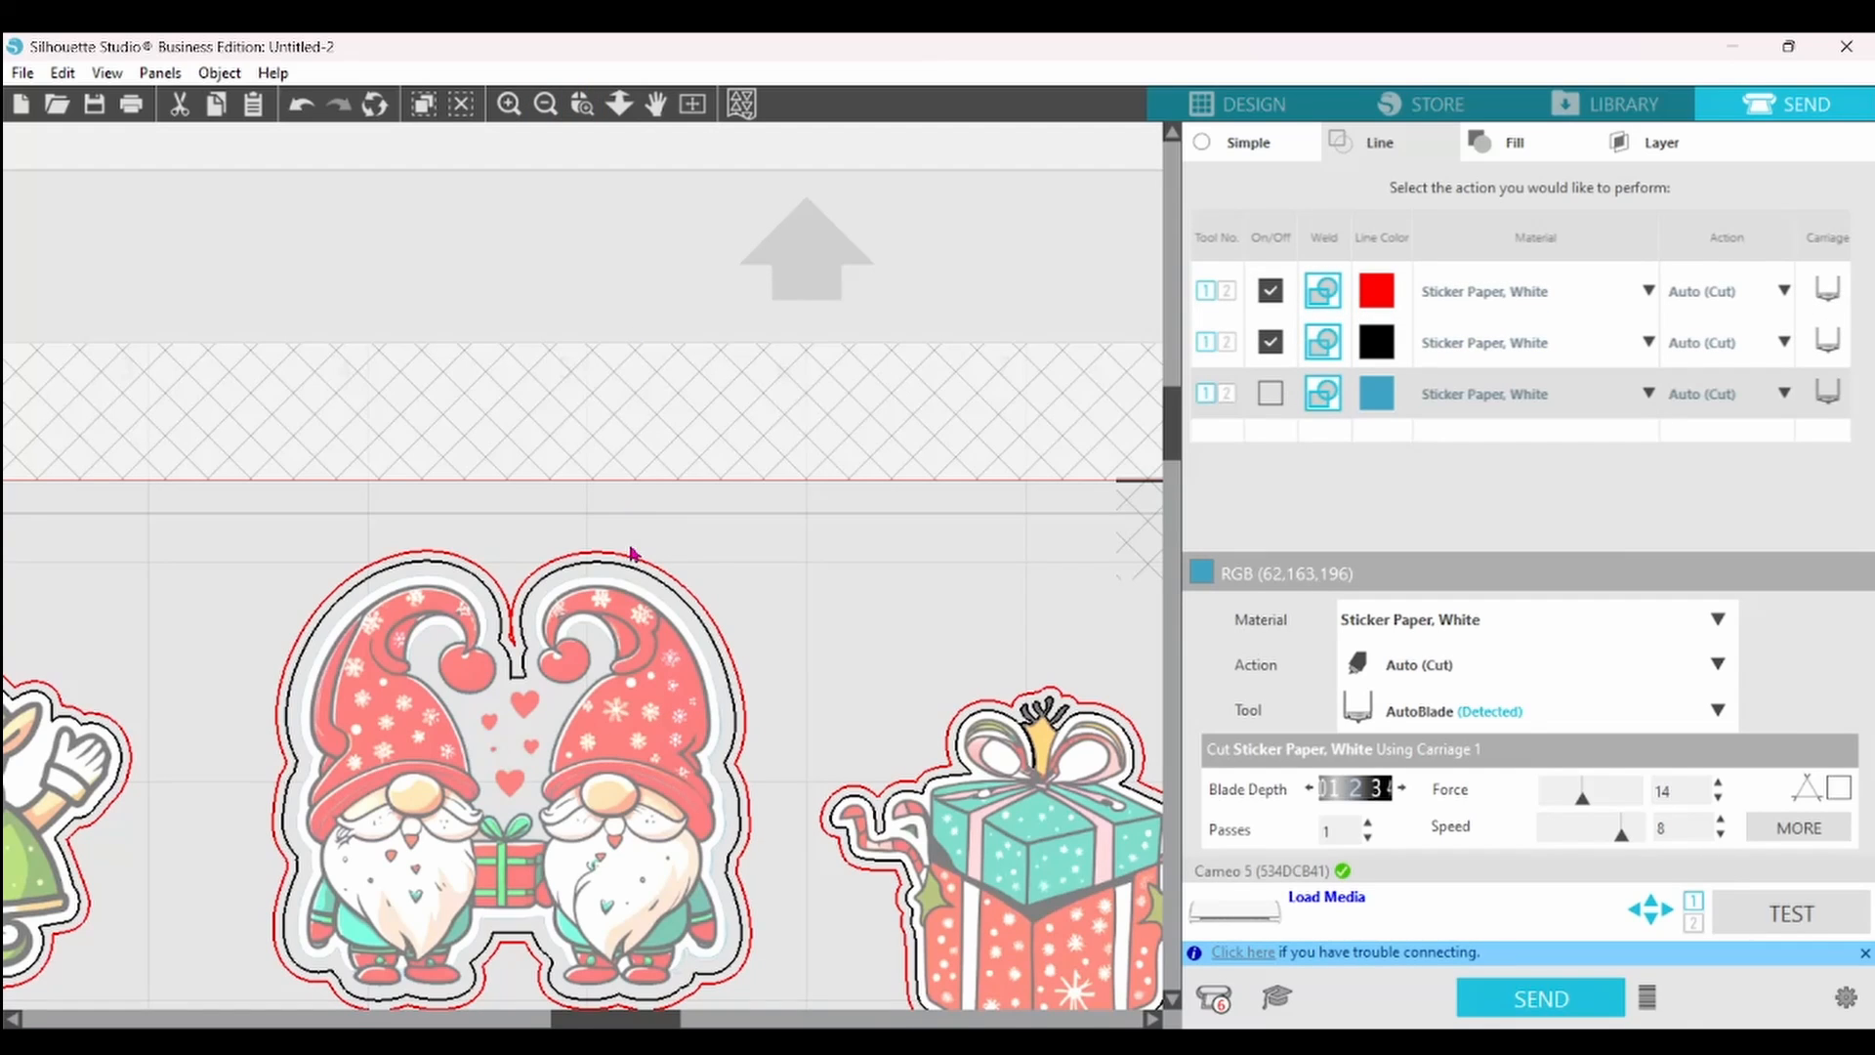
pyautogui.moveTo(1377, 316)
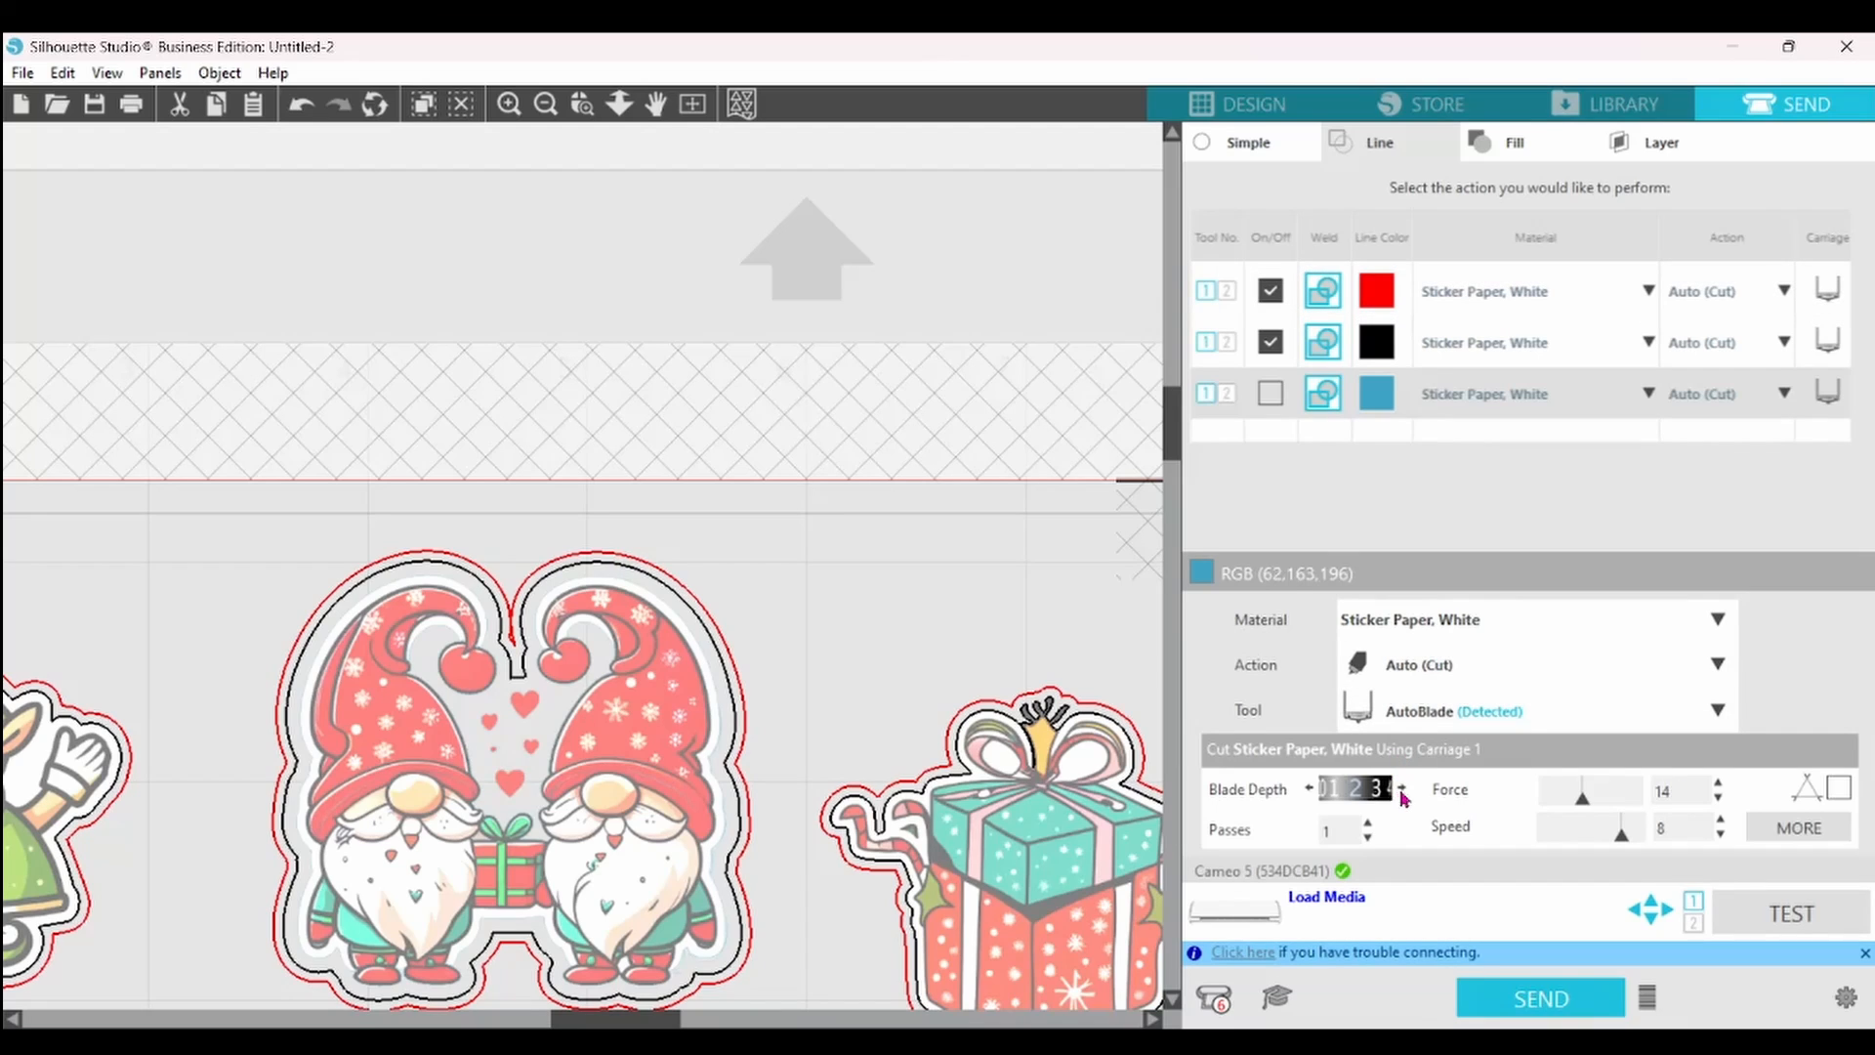
# - Raise the blade depth, set passes to 2, and review the black line settings
pyautogui.click(1403, 783)
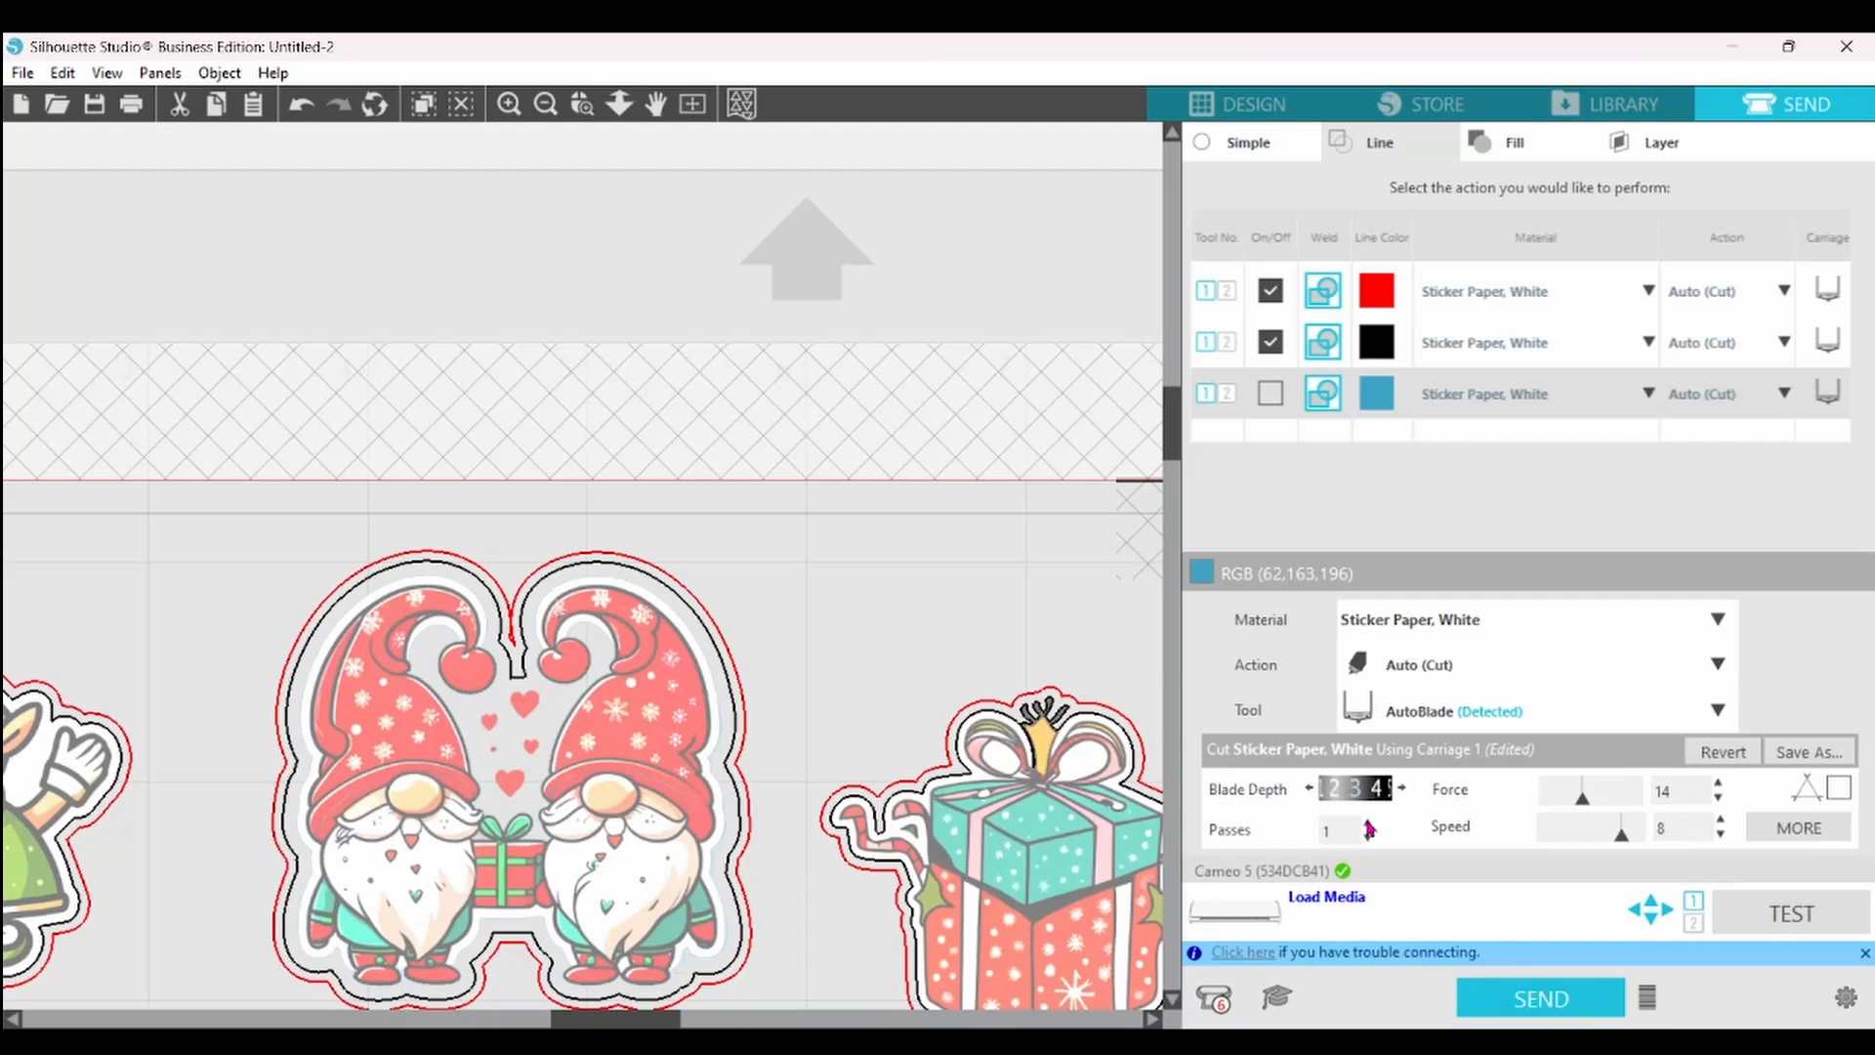
pyautogui.click(1367, 823)
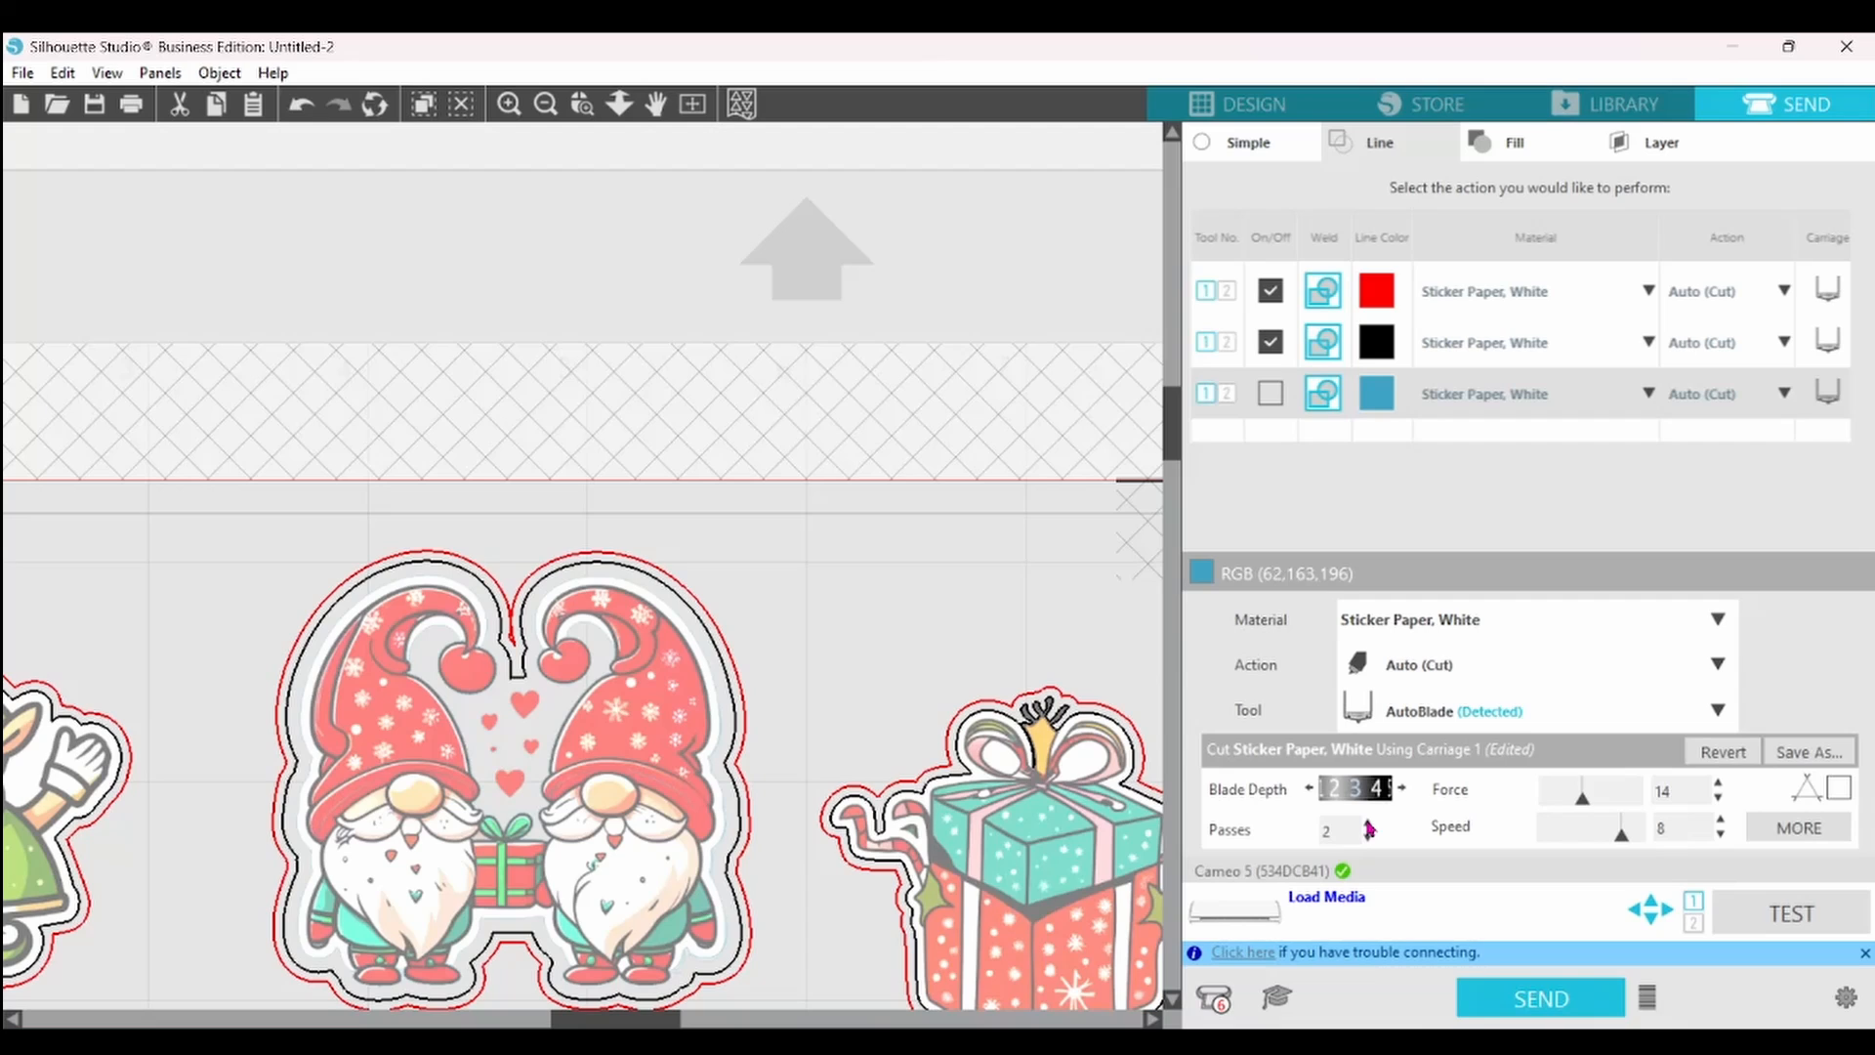
pyautogui.click(1377, 342)
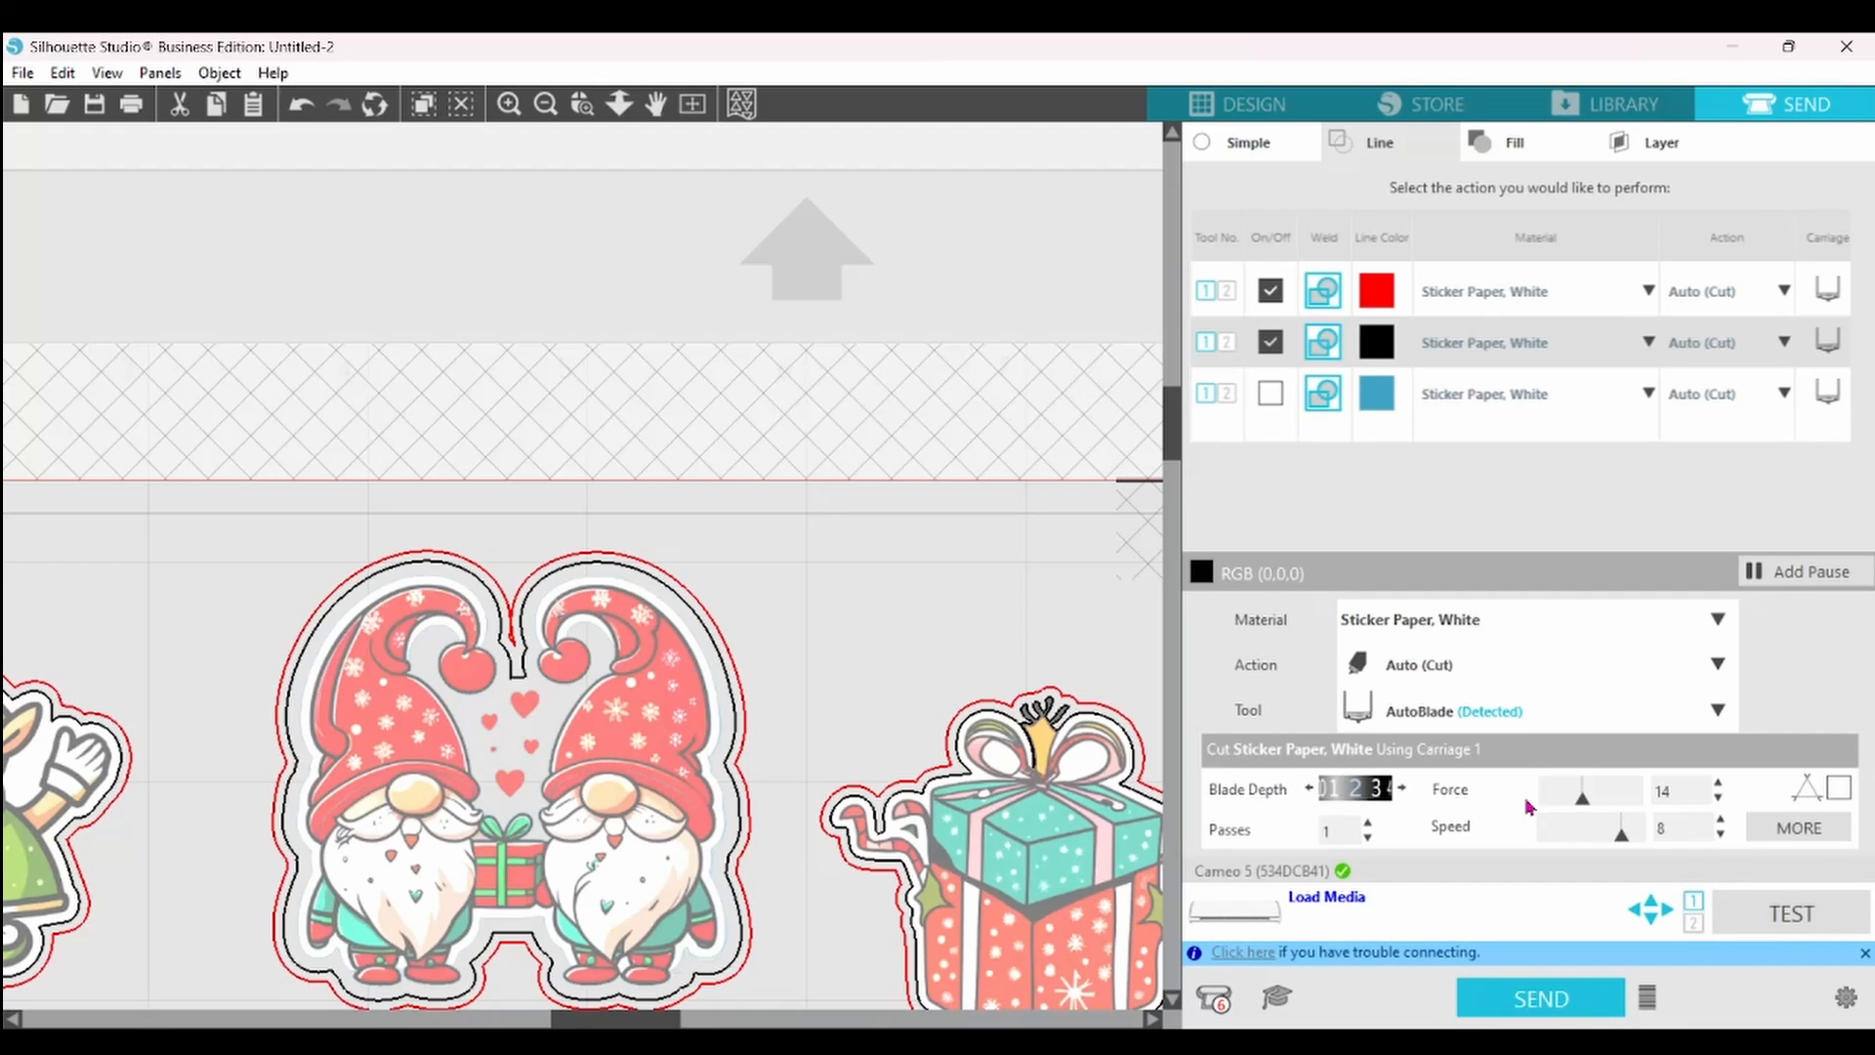
pyautogui.moveTo(1329, 860)
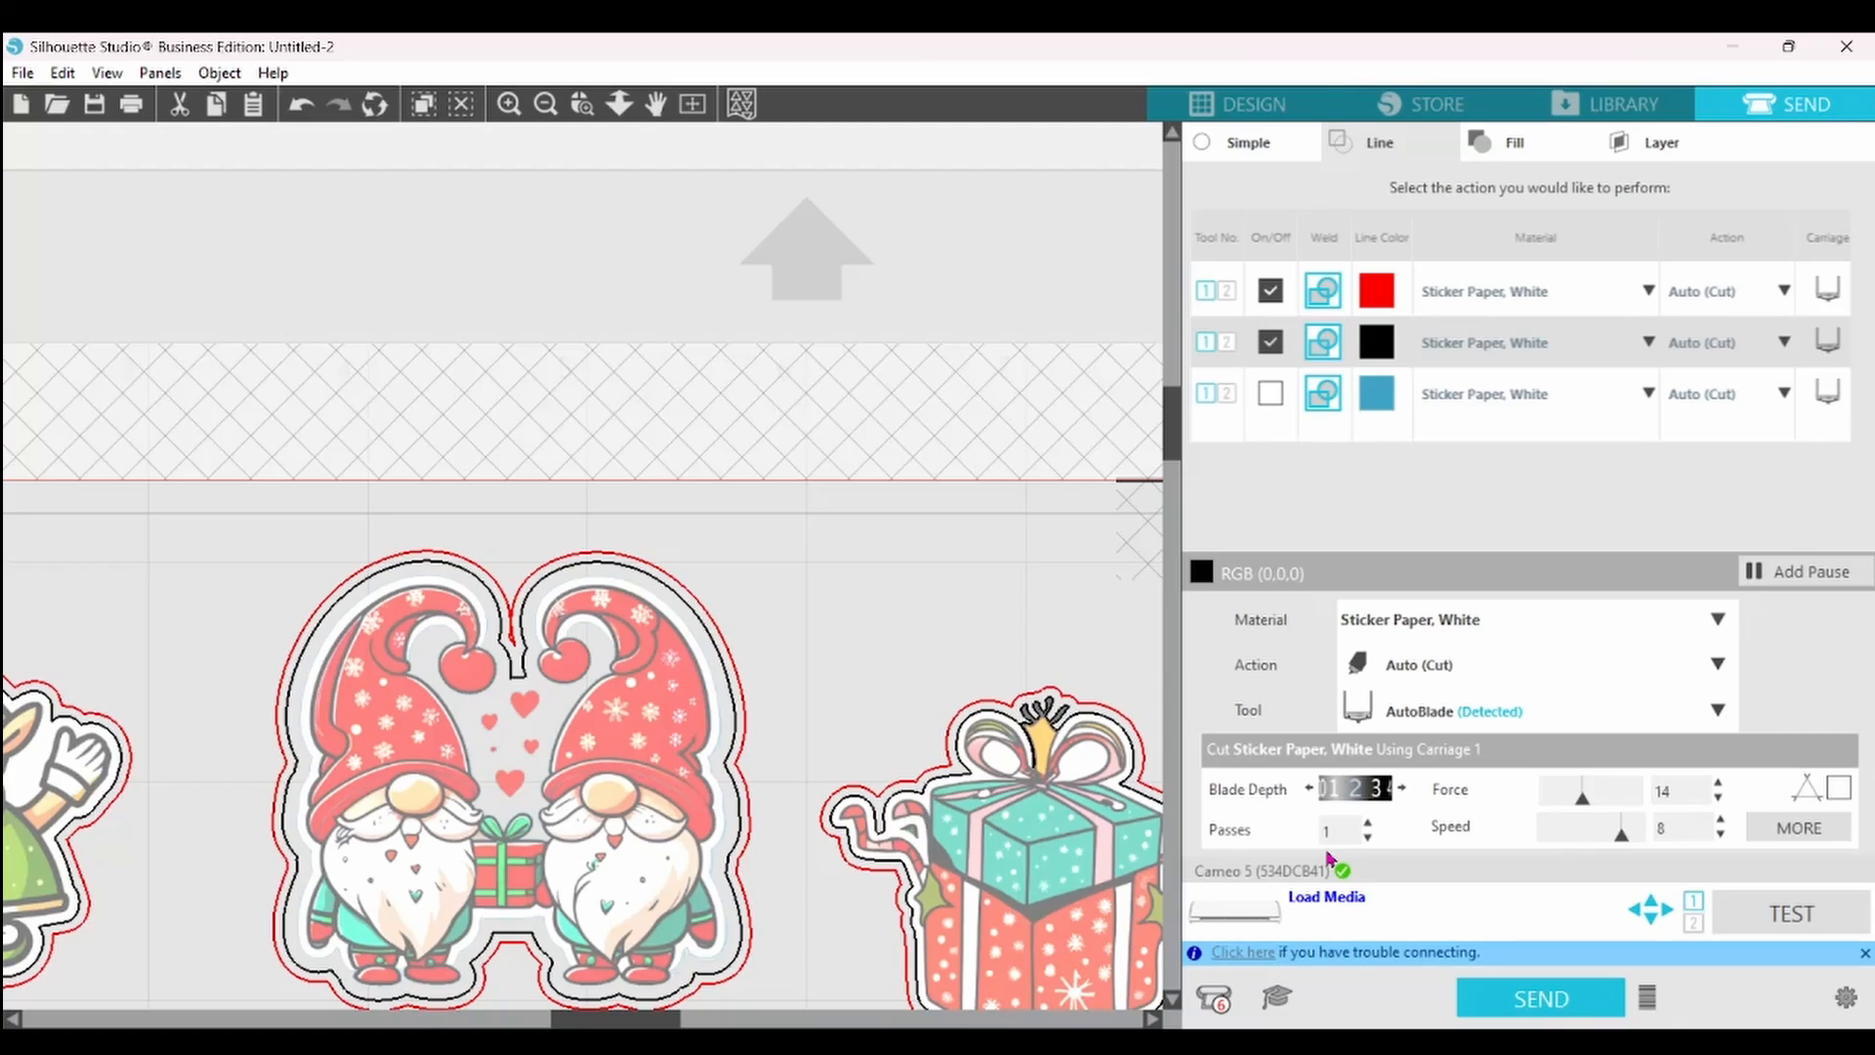
# - Return to the Design tab to draw a rectangle over the sticker page
pyautogui.click(1244, 105)
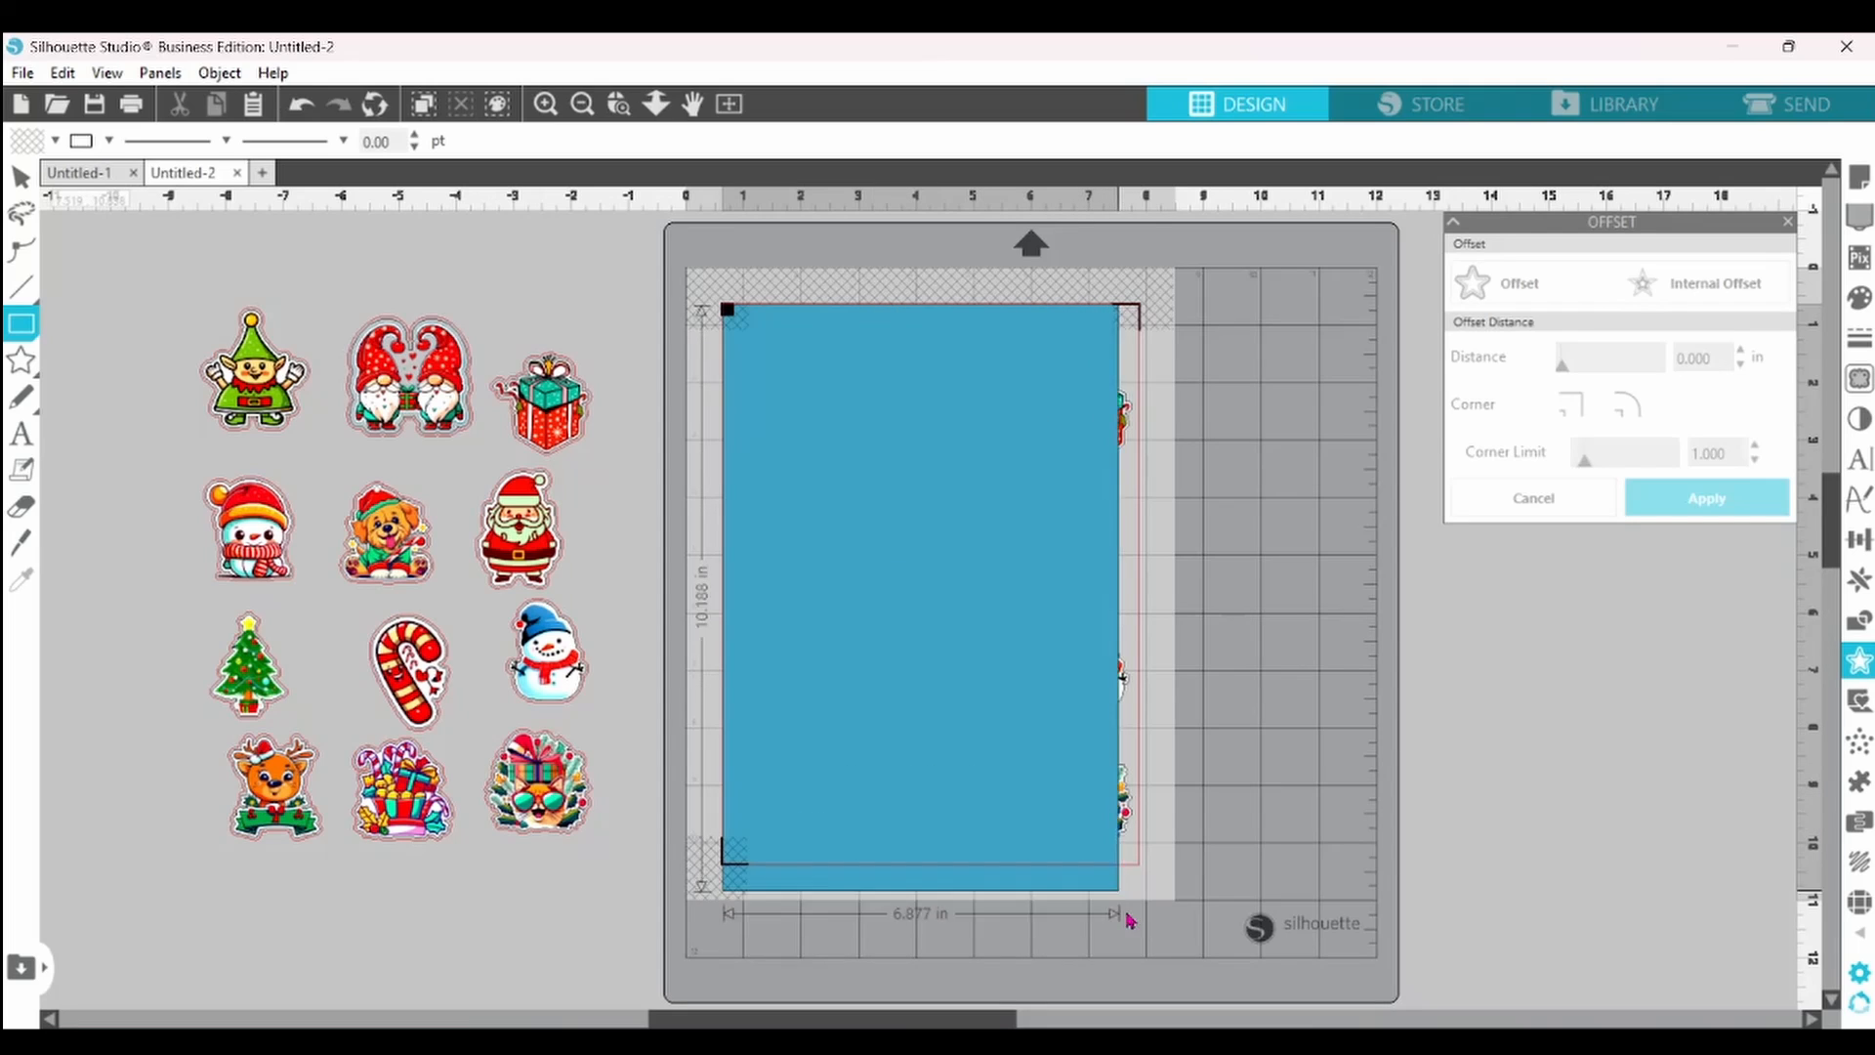
# - Resize the rectangle to about 7.0 by 9.6 inches, framing the twelve-sticker grid
pyautogui.moveTo(1120, 881); pyautogui.dragTo(1133, 865)
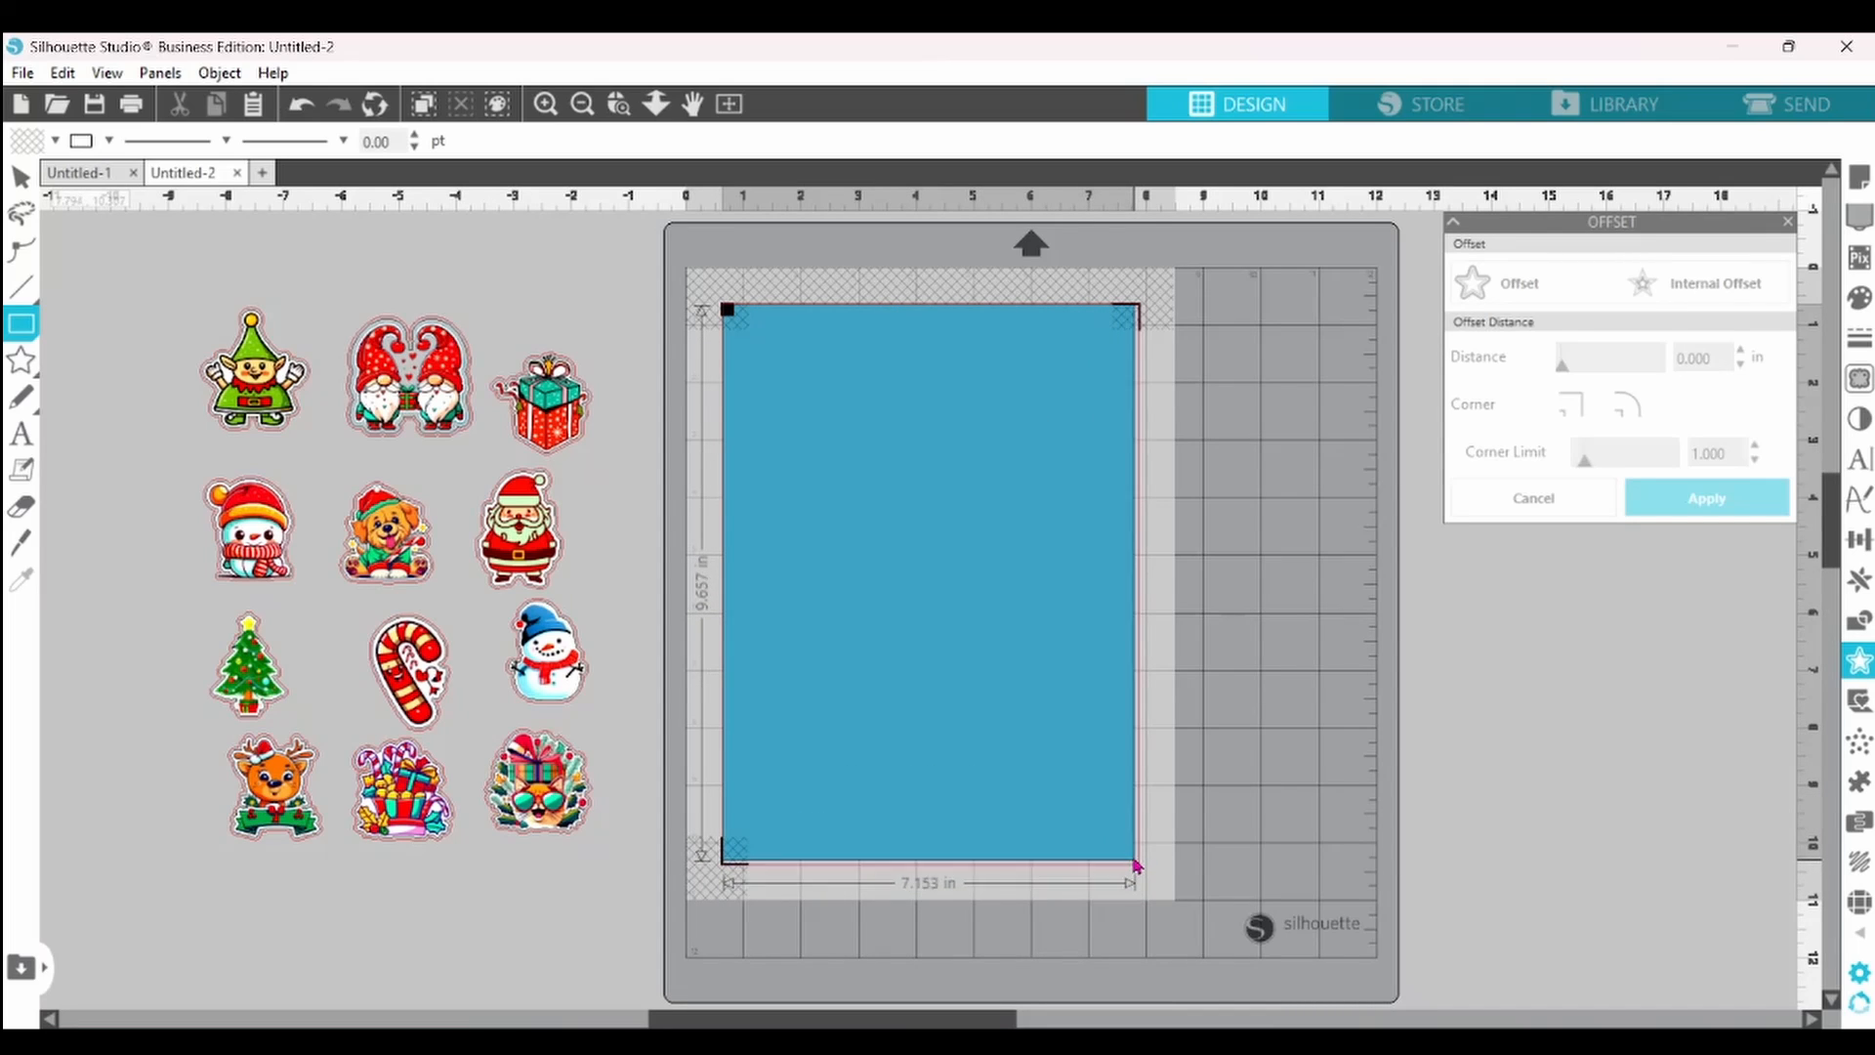
pyautogui.moveTo(1137, 863); pyautogui.dragTo(1130, 858)
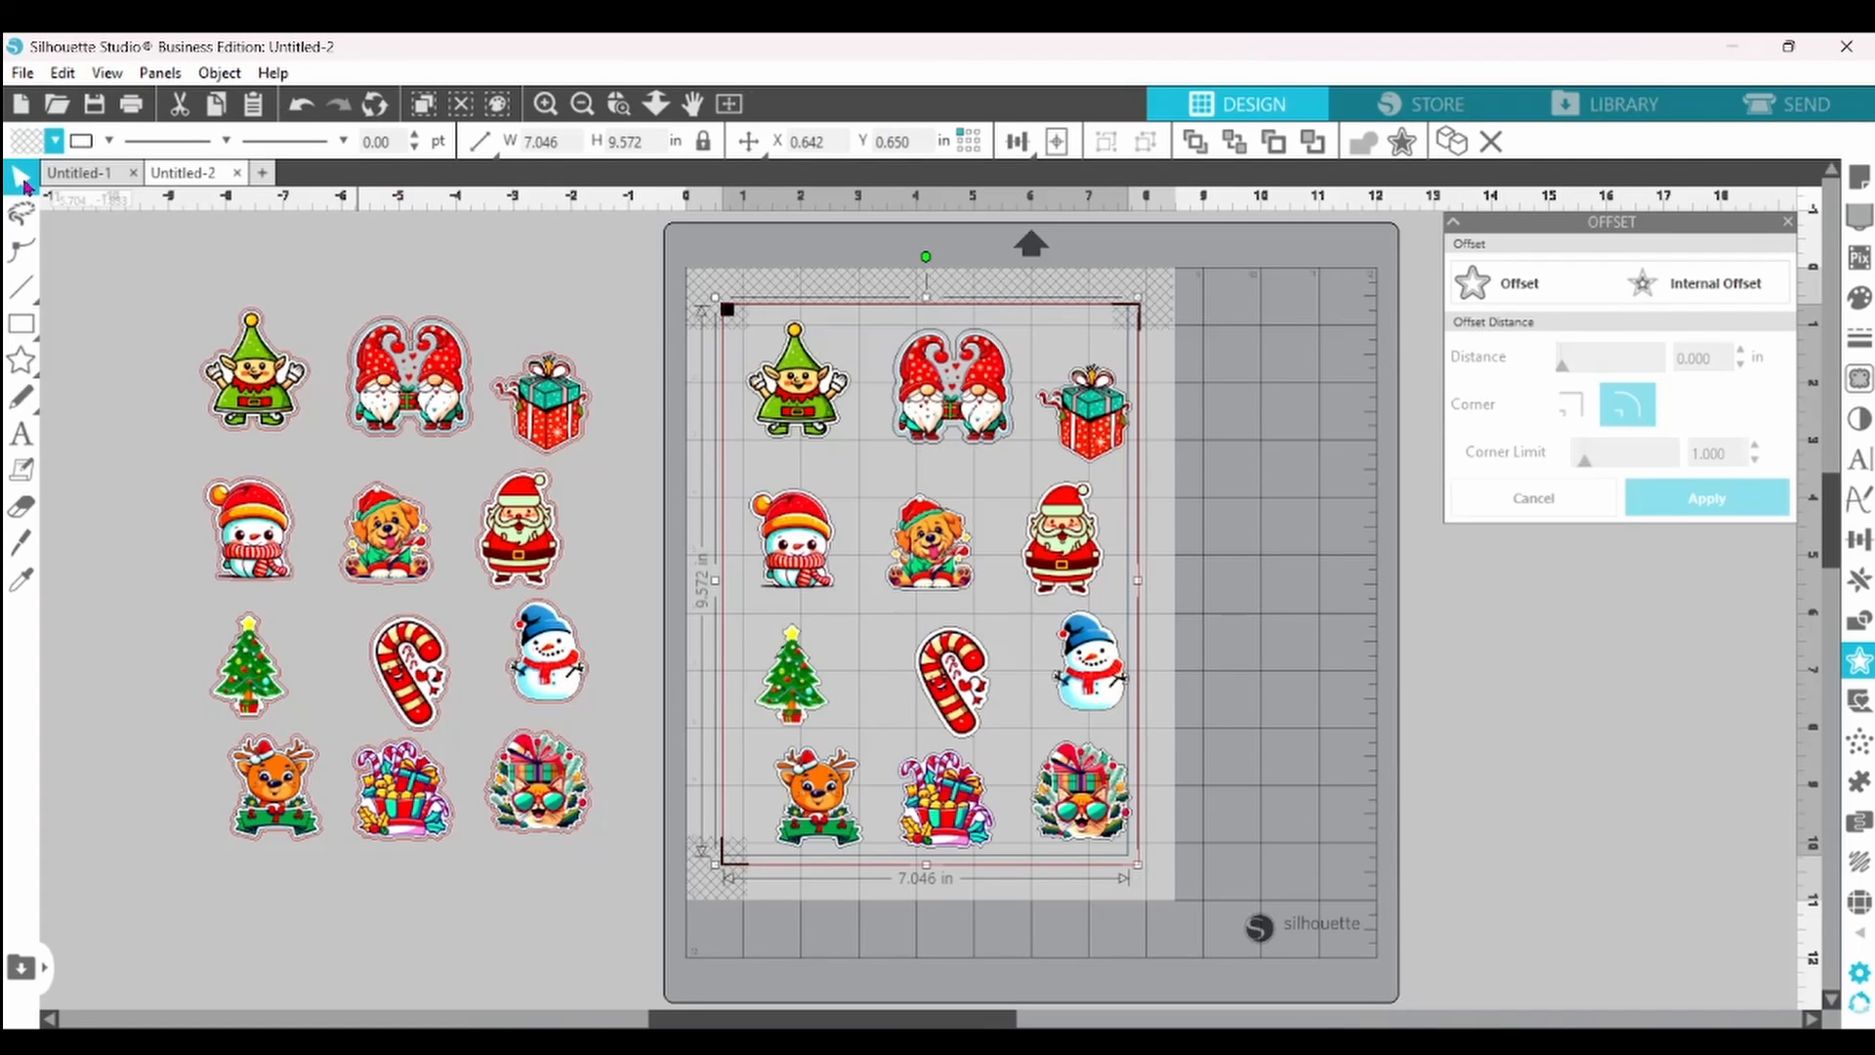
pyautogui.click(56, 139)
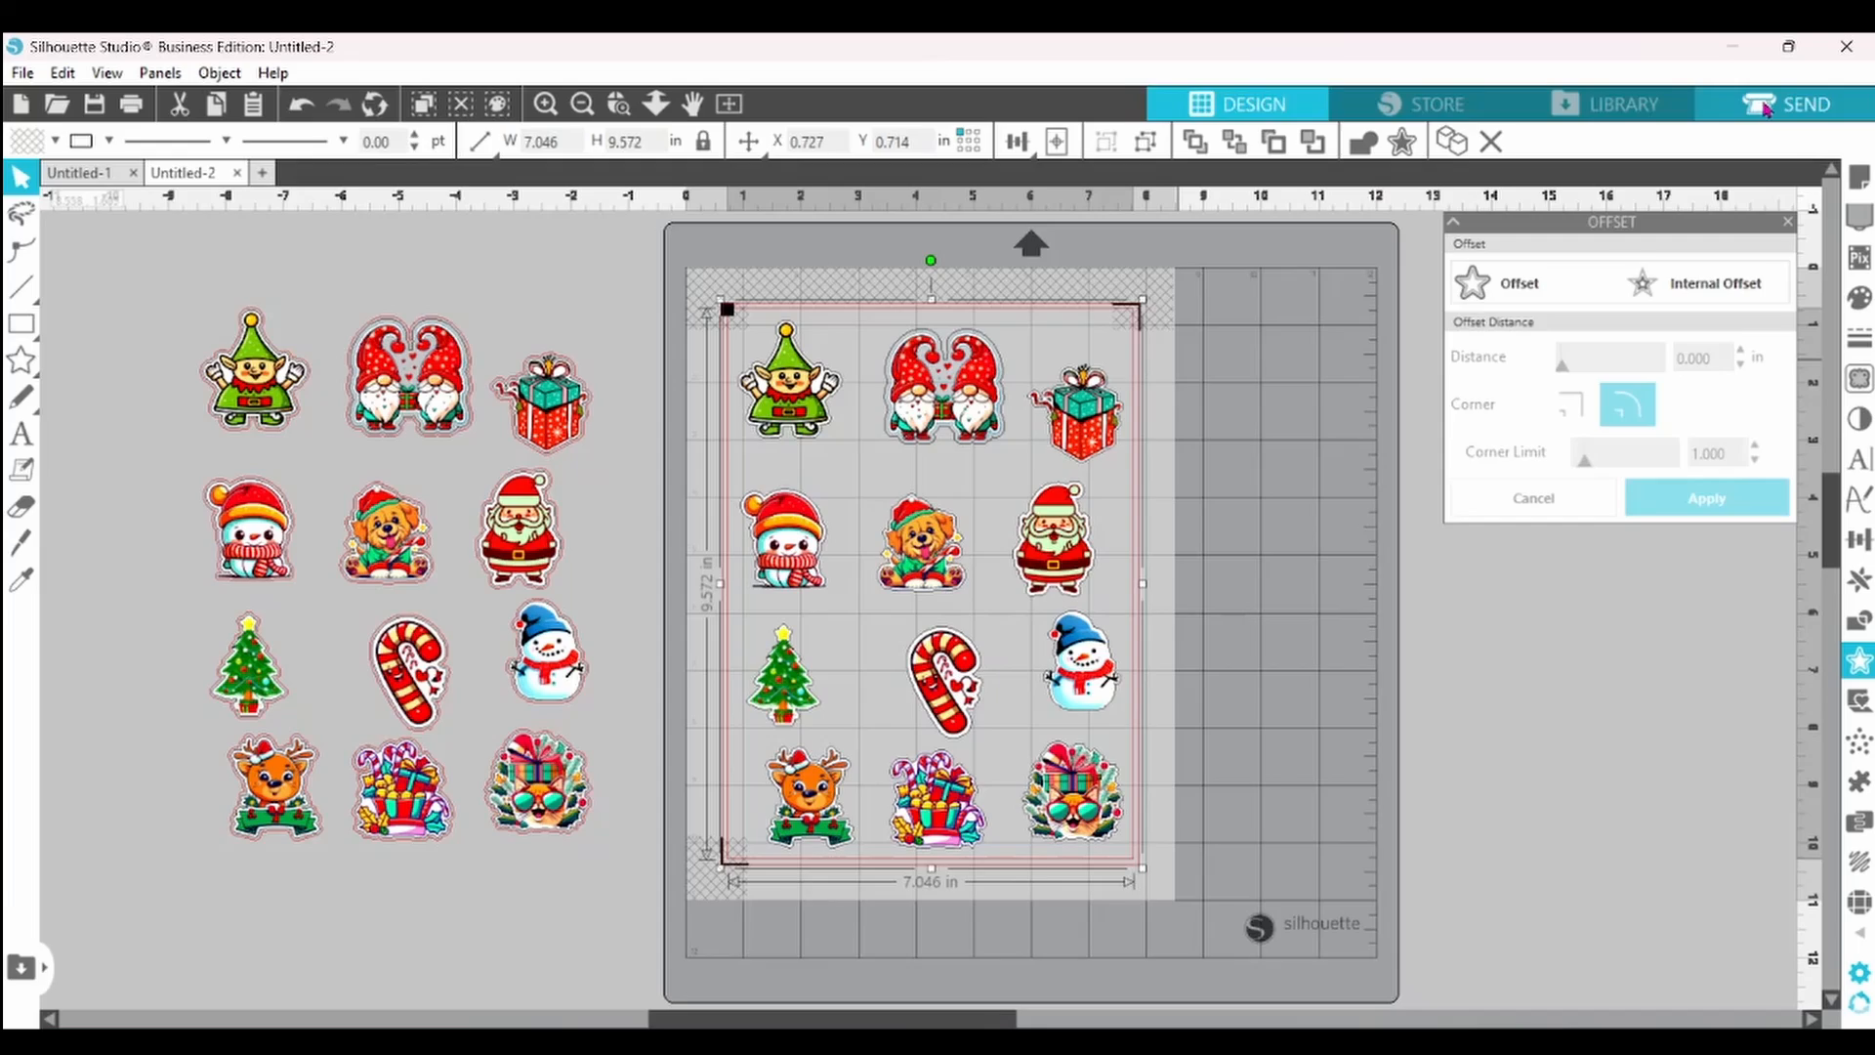
# - In Send, select the red border line colour and increase its blade depth
pyautogui.click(1805, 103)
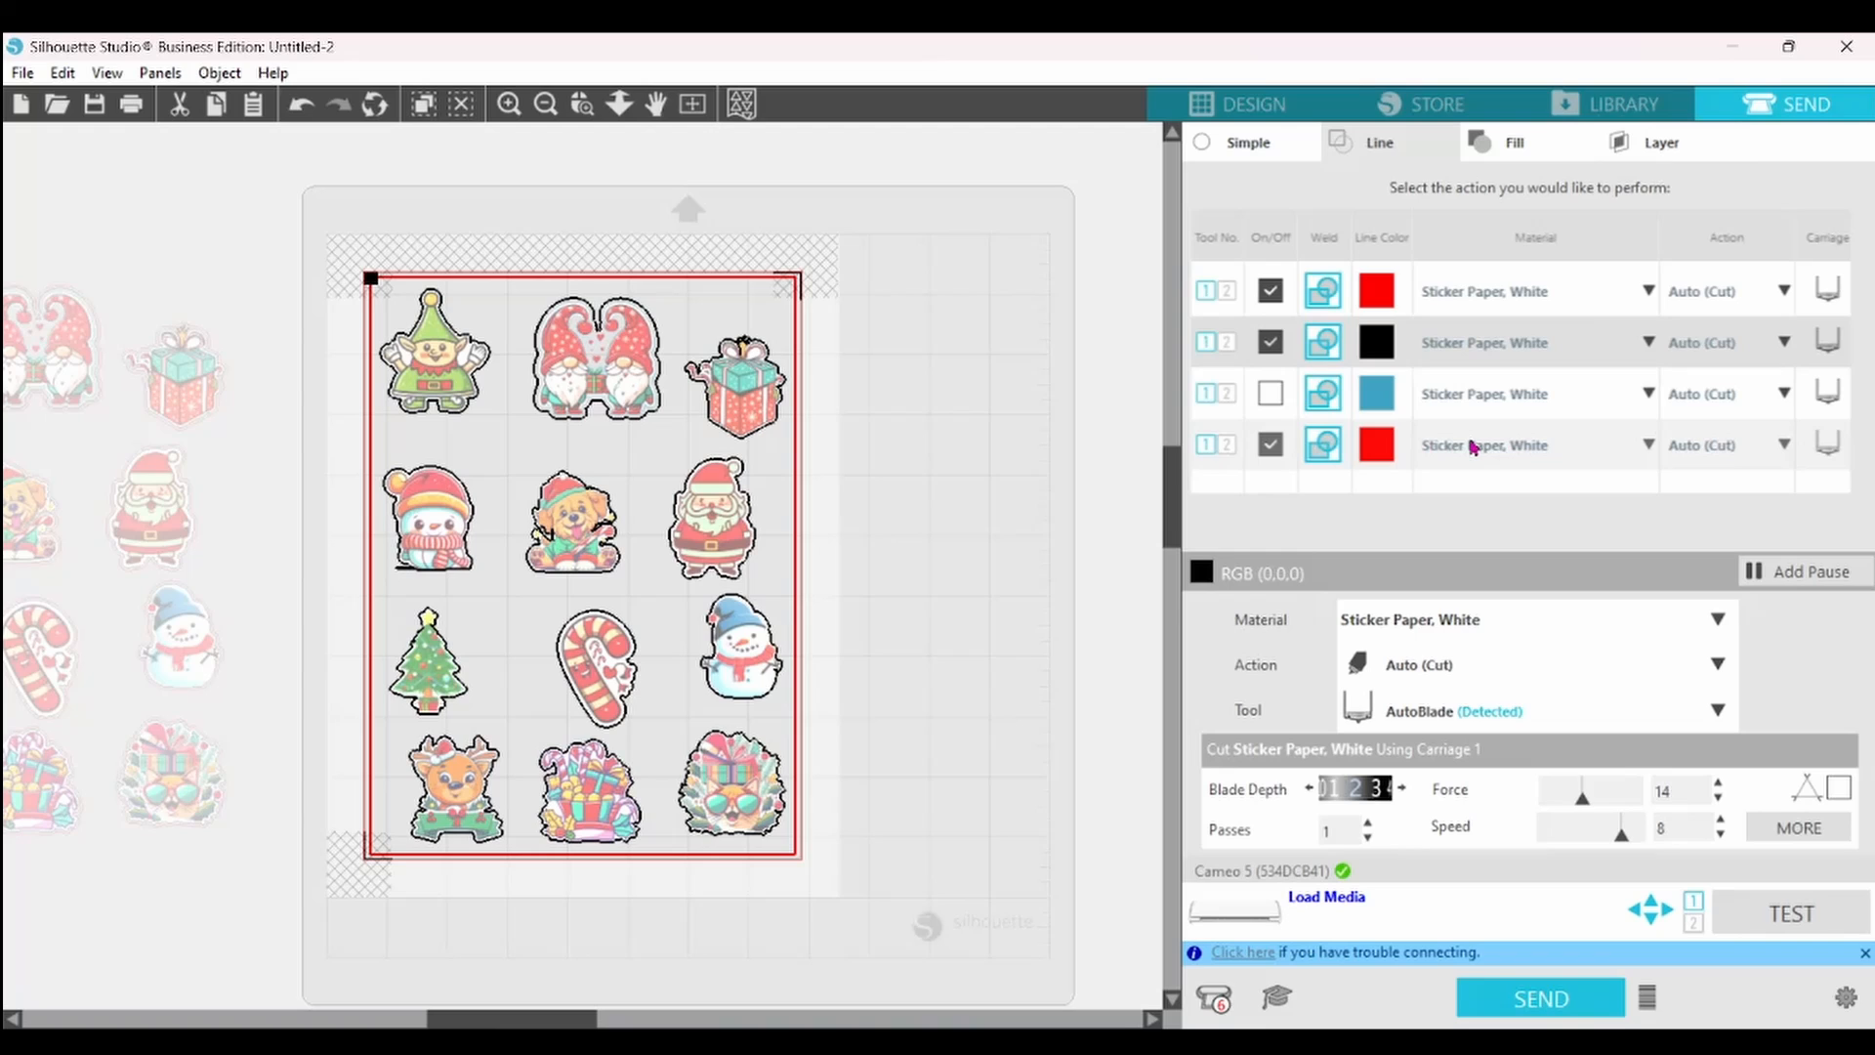
pyautogui.click(1378, 444)
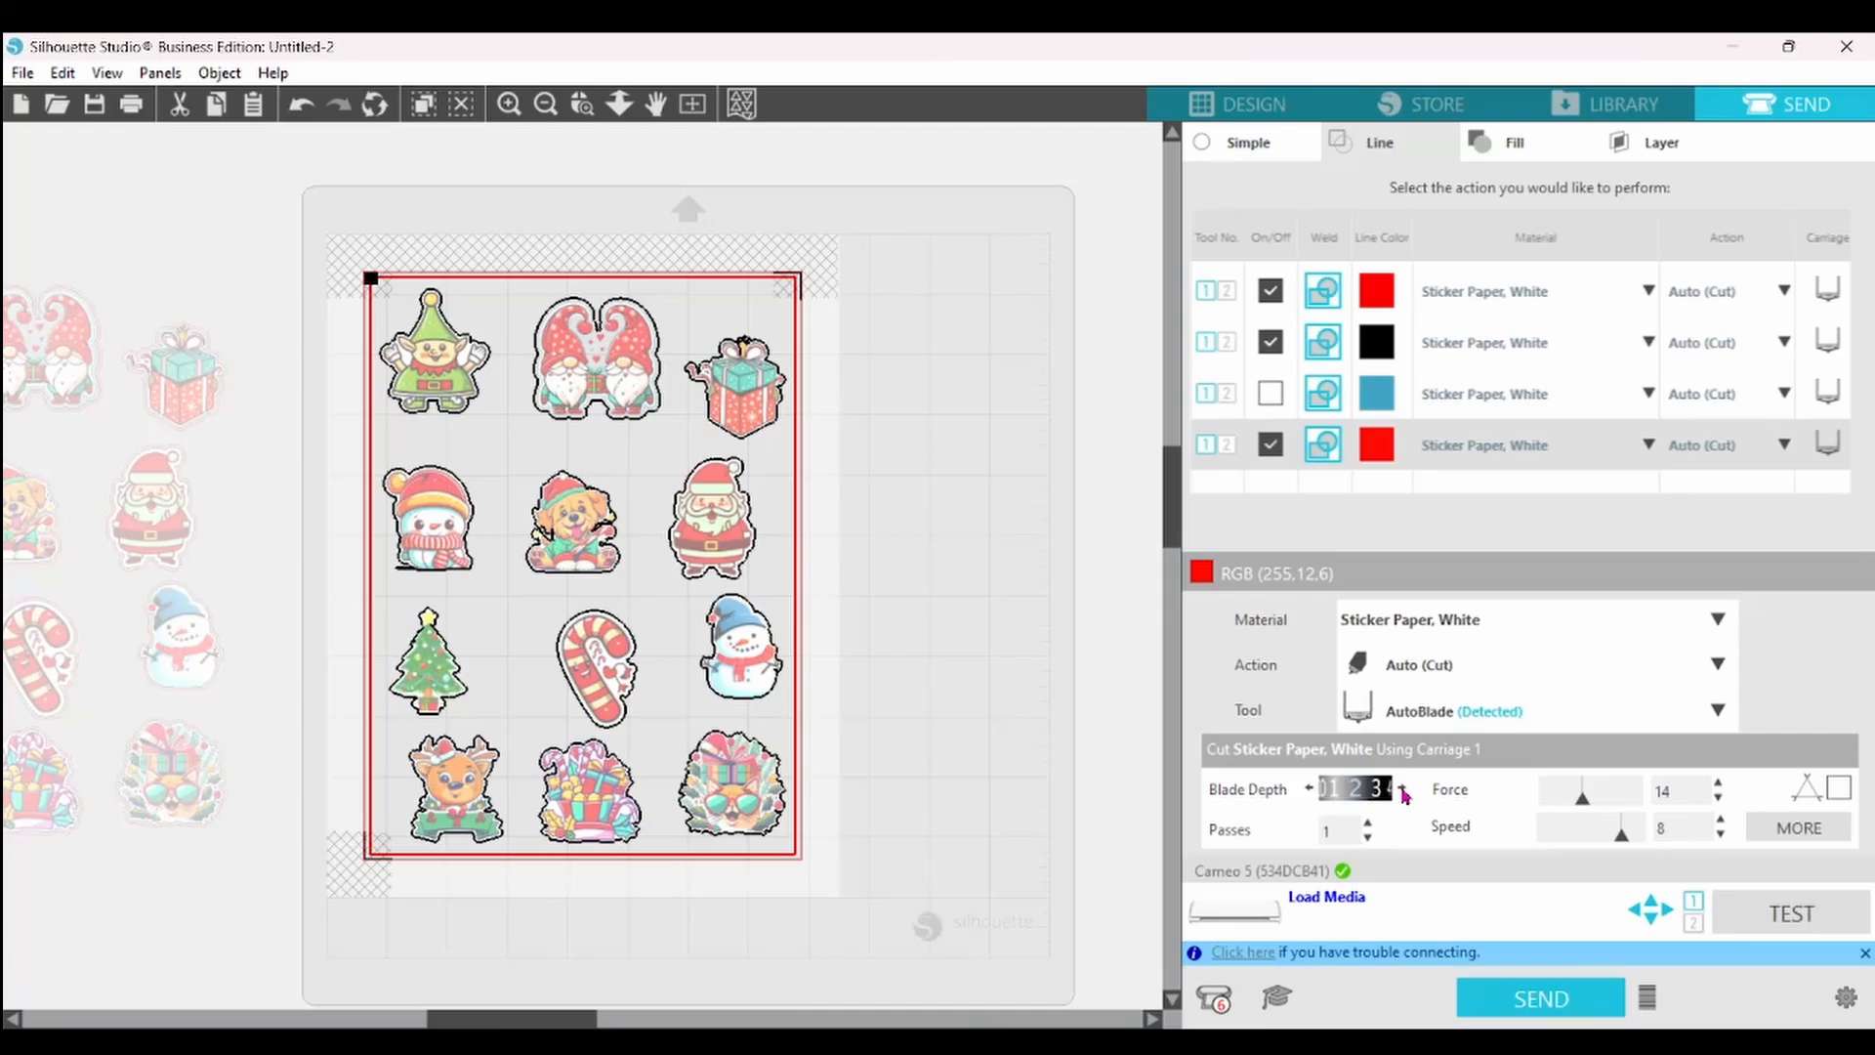
pyautogui.click(1251, 103)
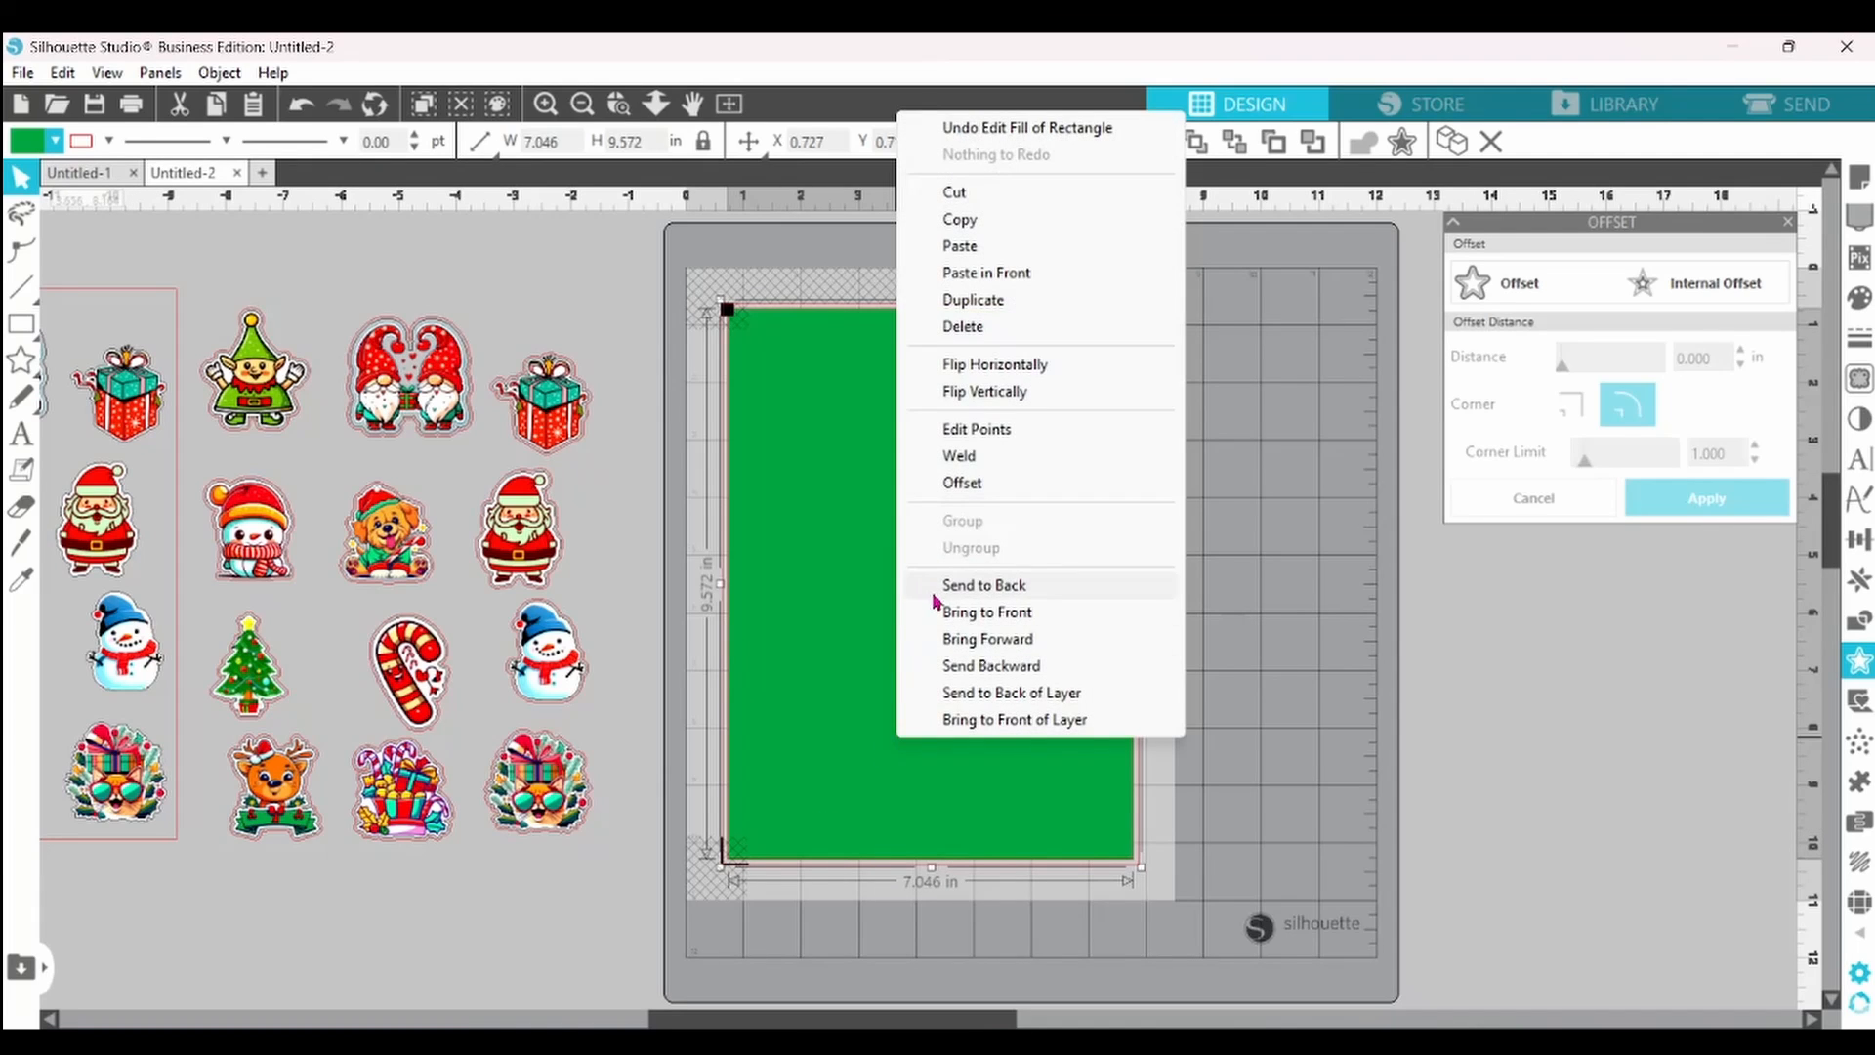
# - Send the green rectangle behind the stickers and group them into one sheet
pyautogui.click(984, 585)
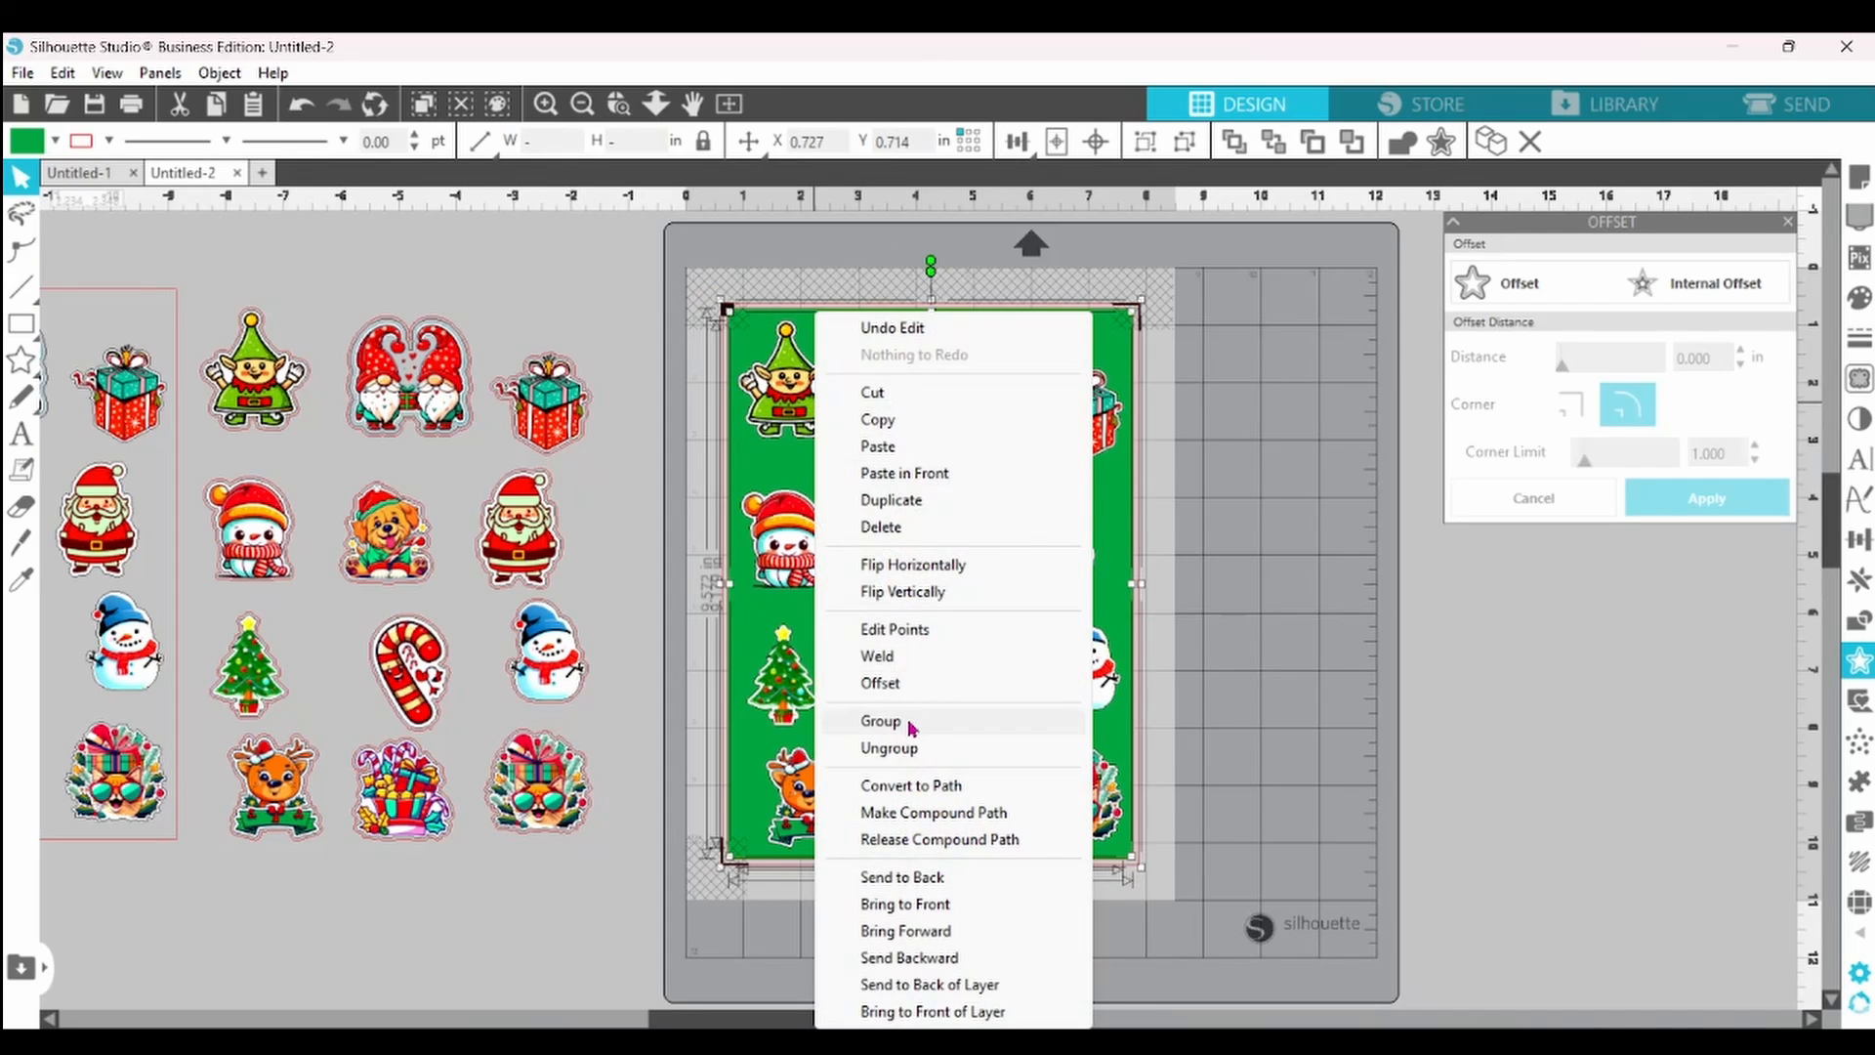
pyautogui.click(880, 720)
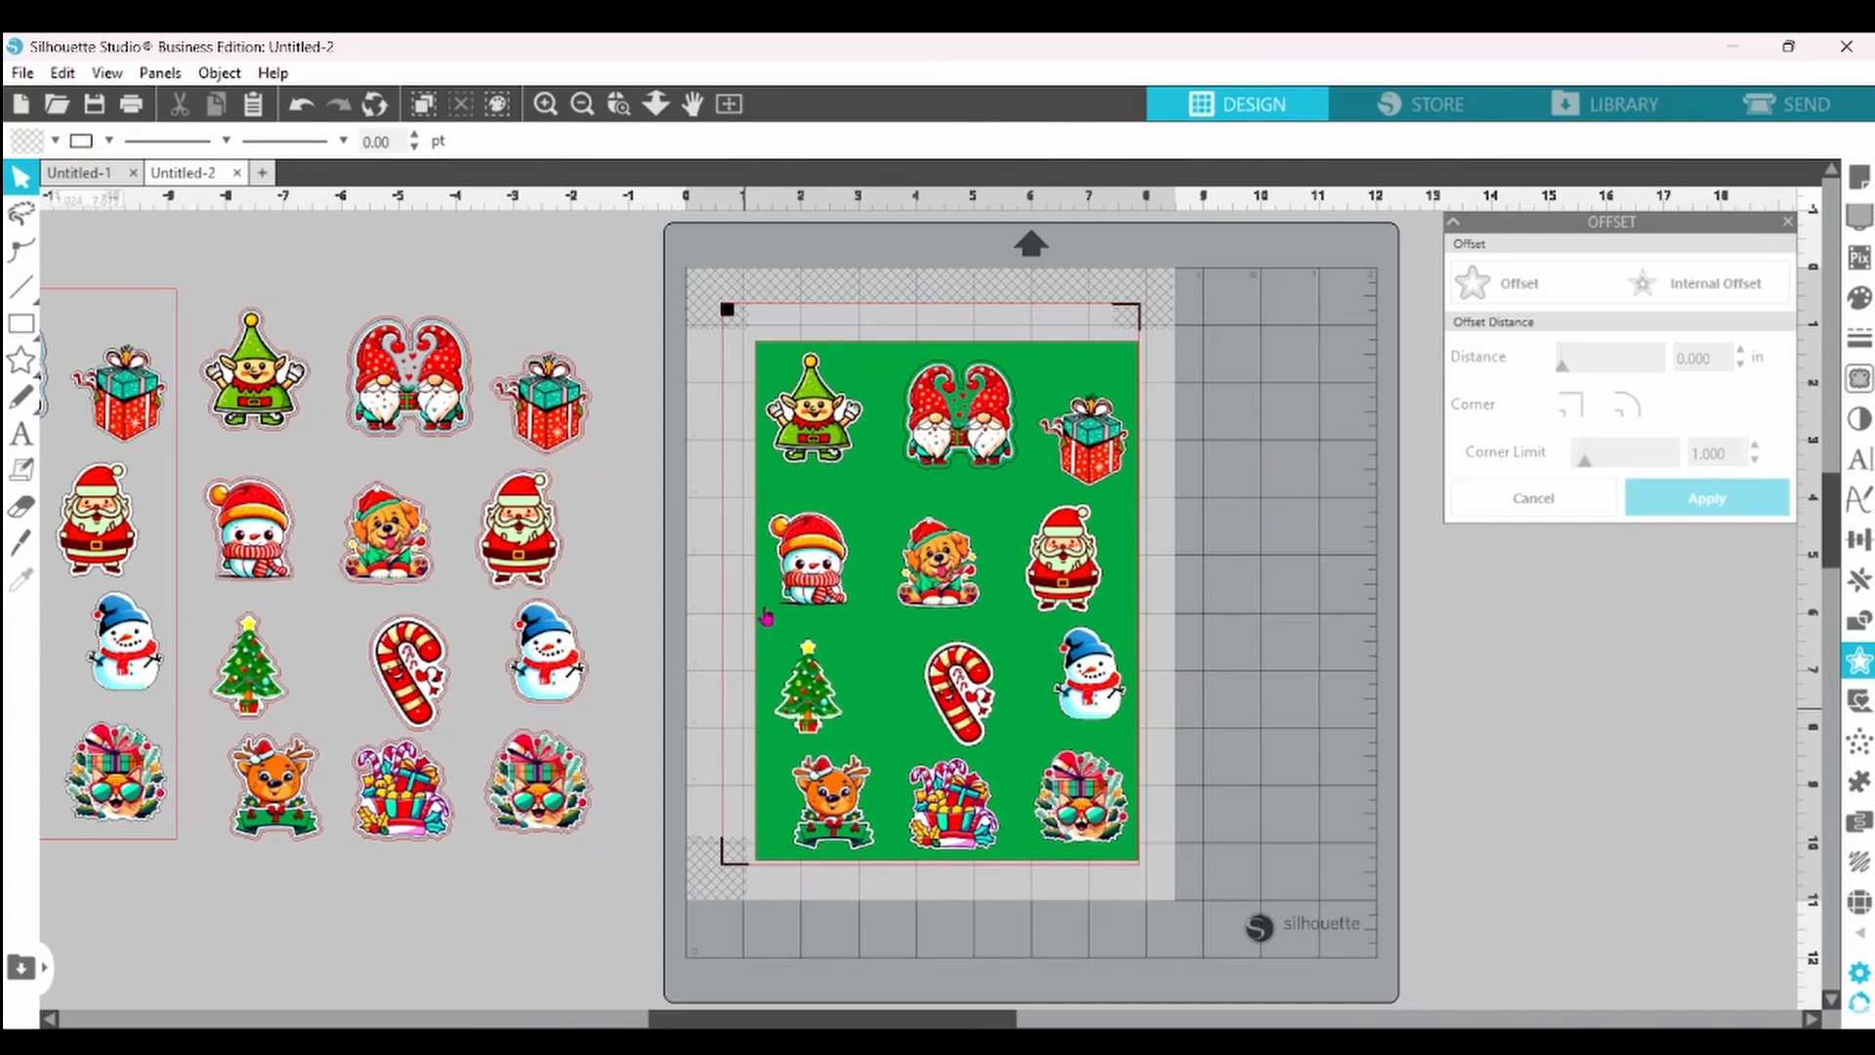
pyautogui.moveTo(757, 321)
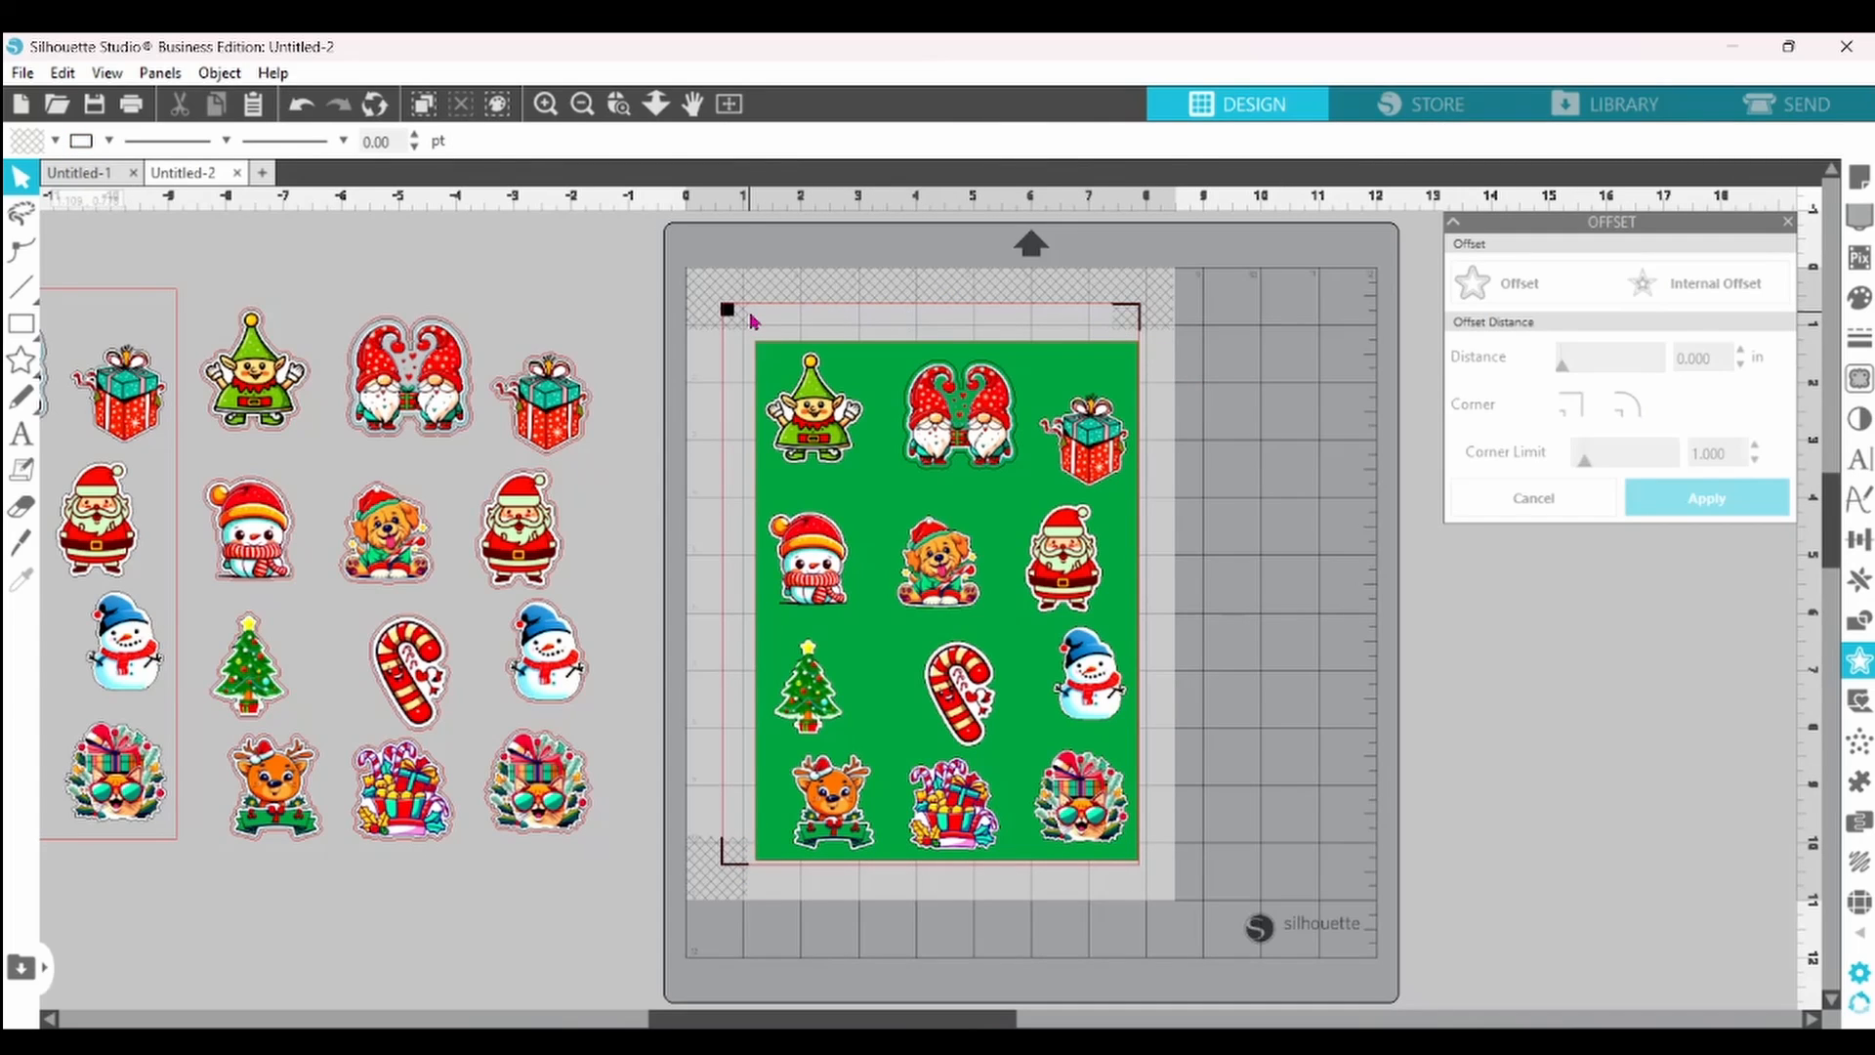
pyautogui.moveTo(700, 541)
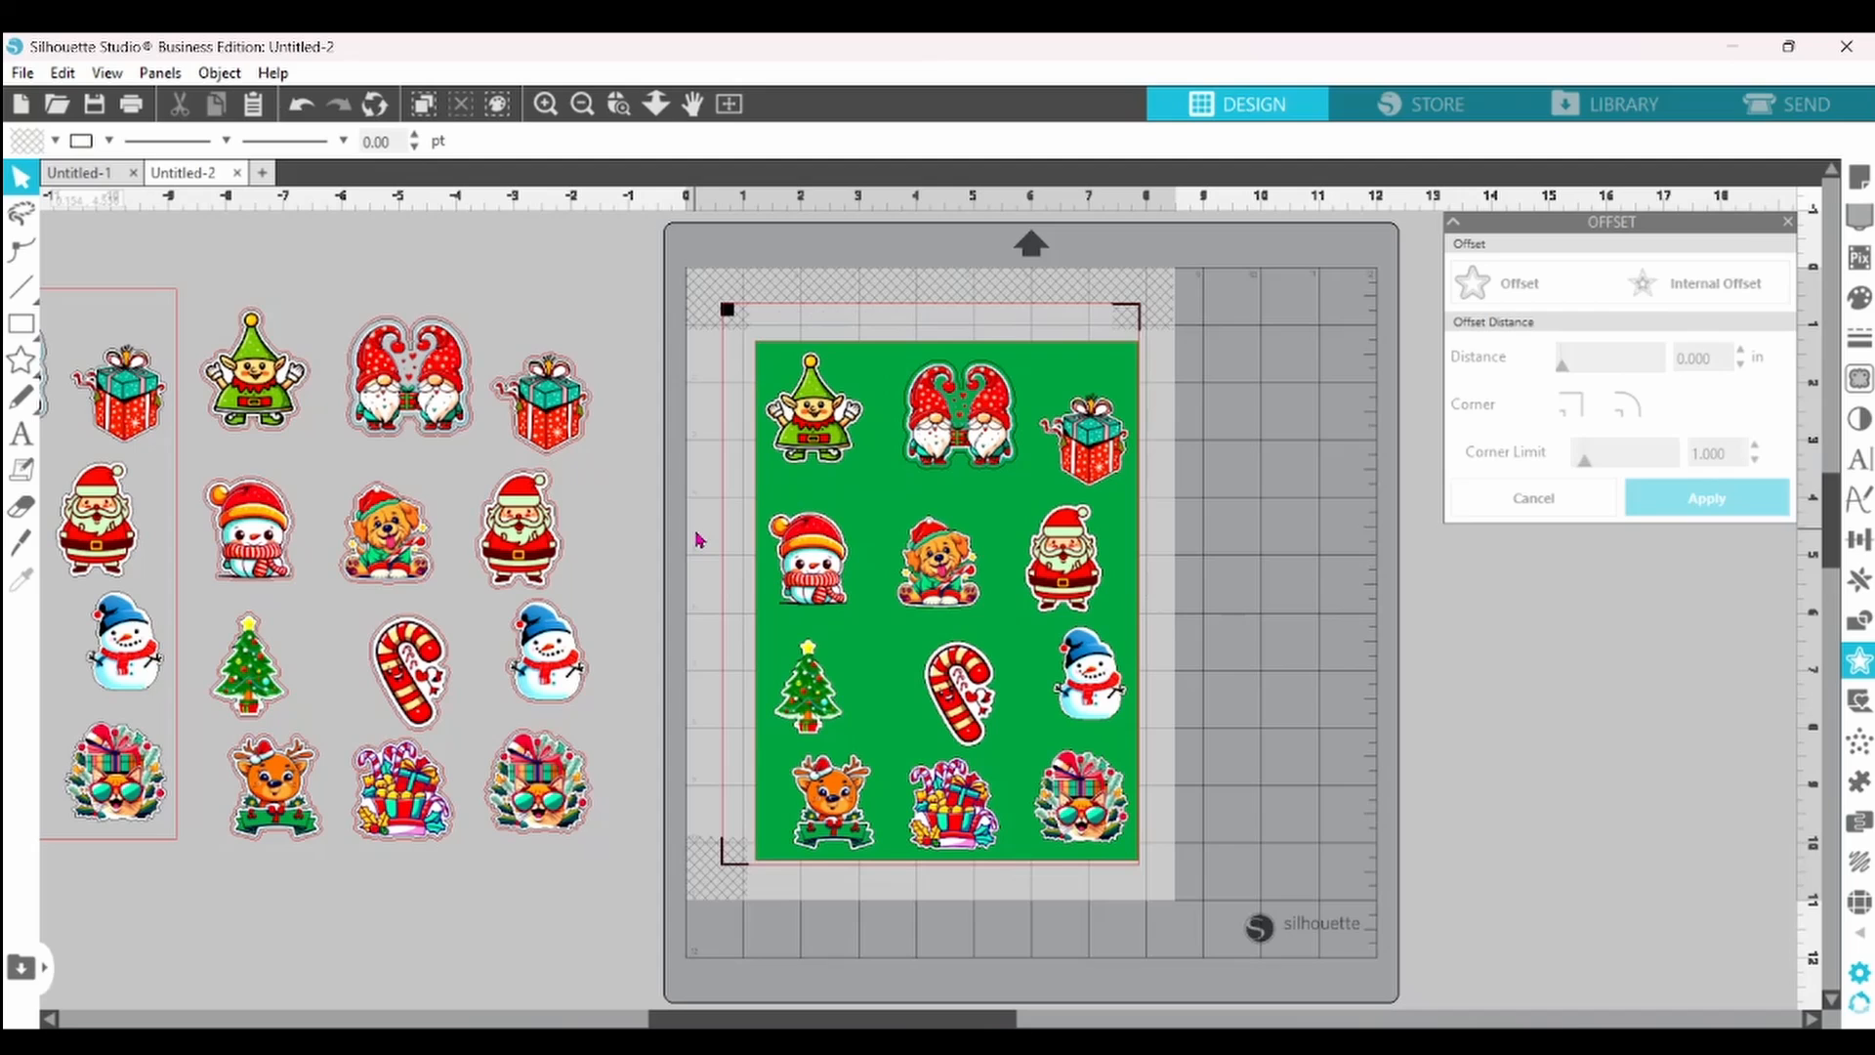
pyautogui.moveTo(1538, 205)
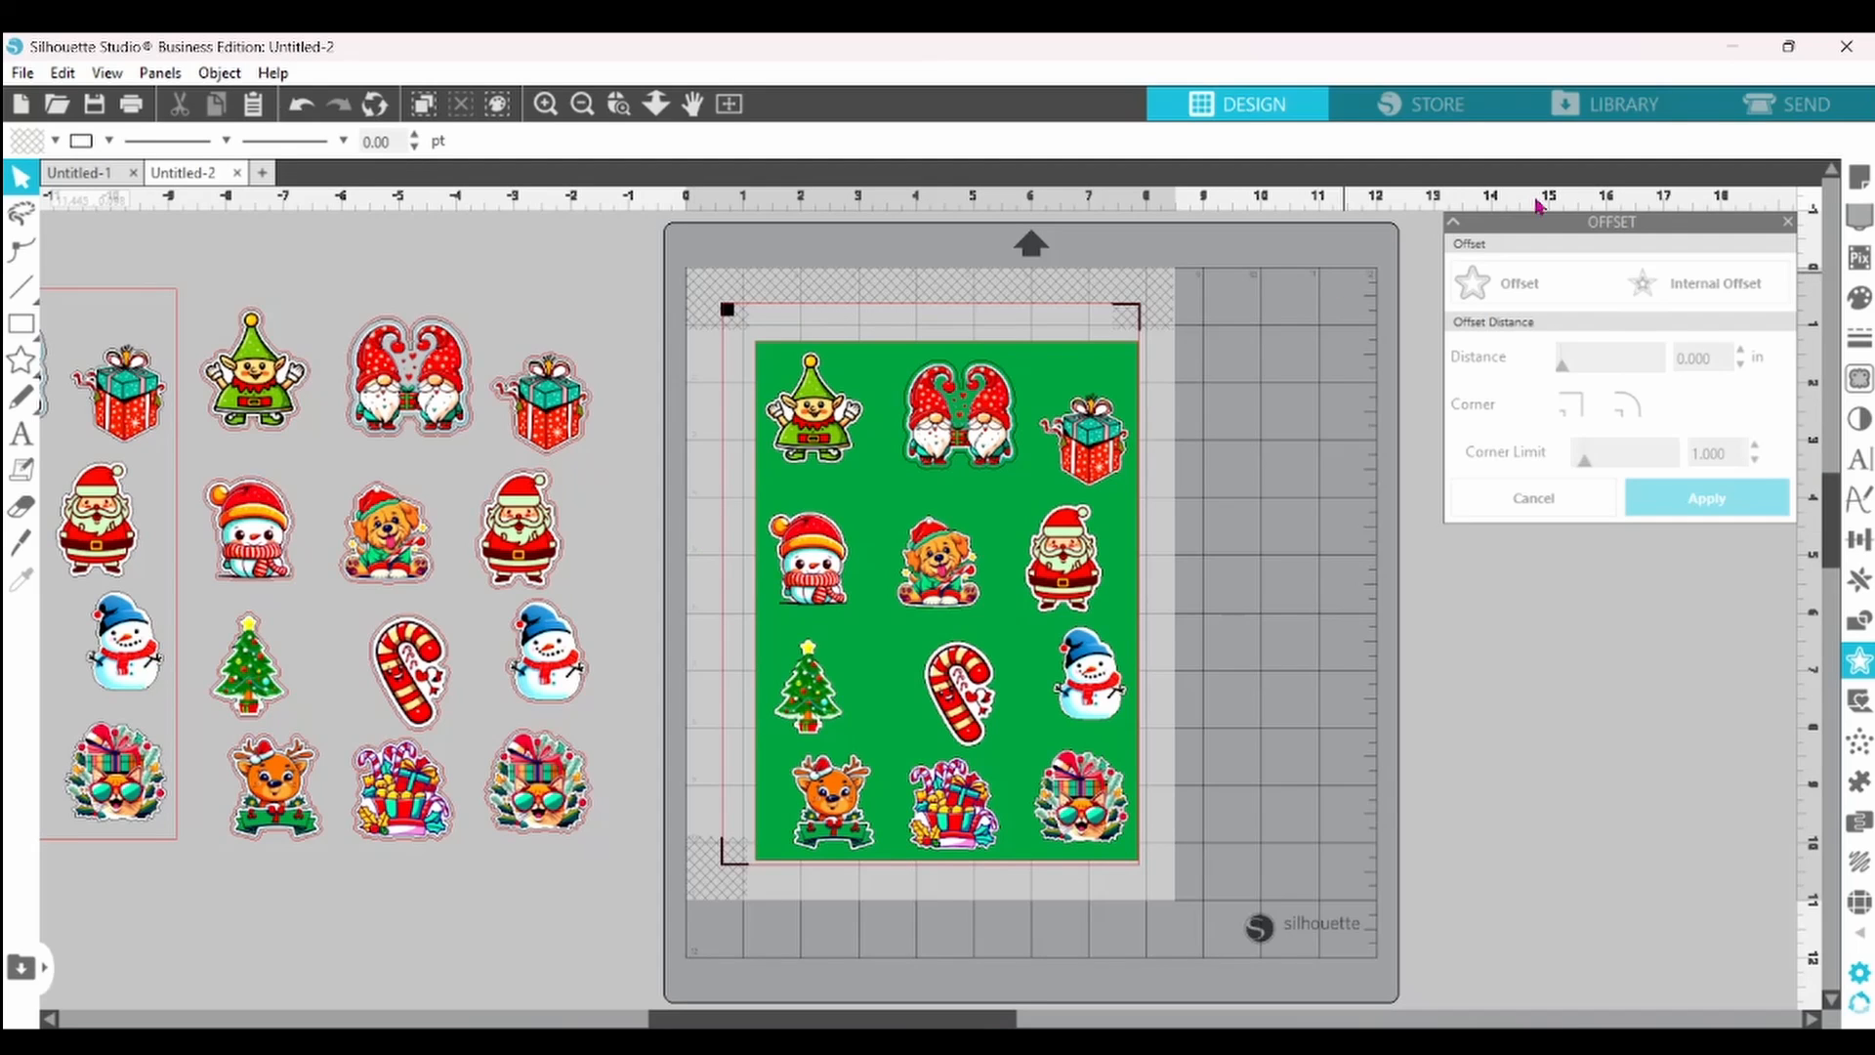
# - Open the Send panel showing the red border at blade depth 4 with two passes
pyautogui.click(1800, 105)
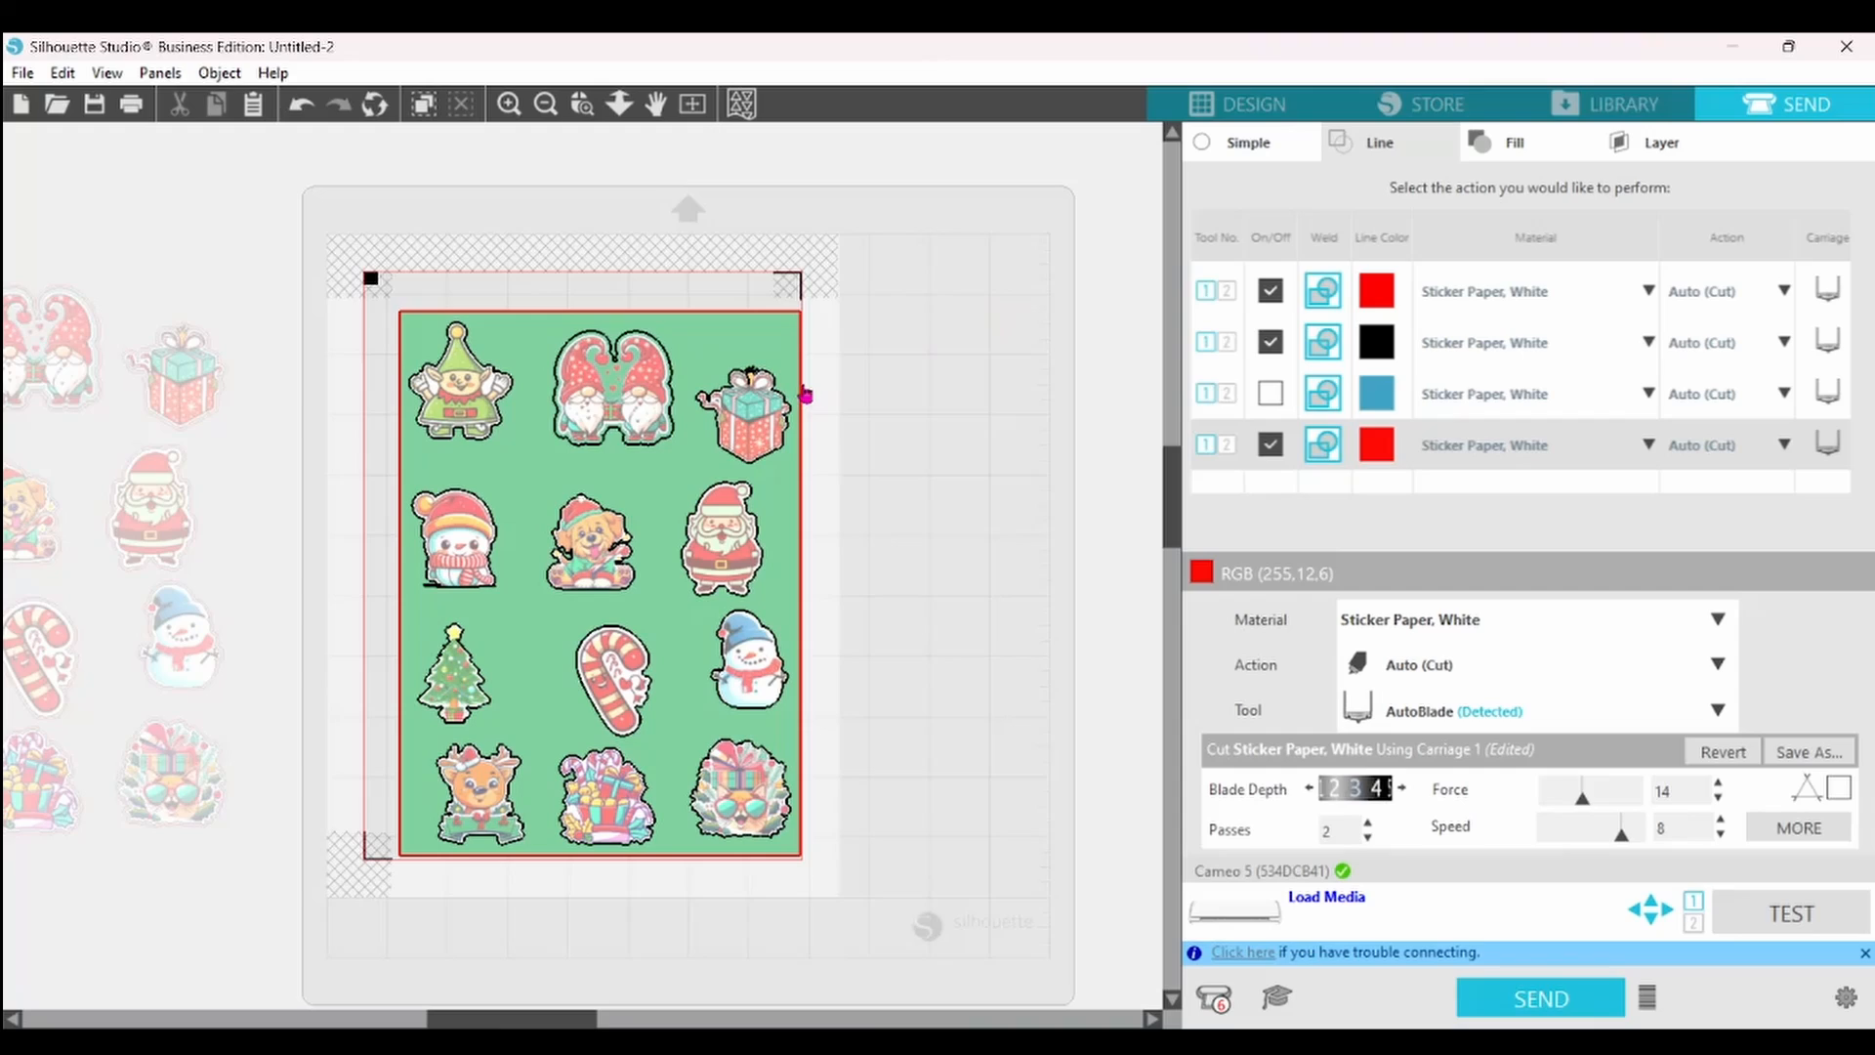
pyautogui.moveTo(968, 191)
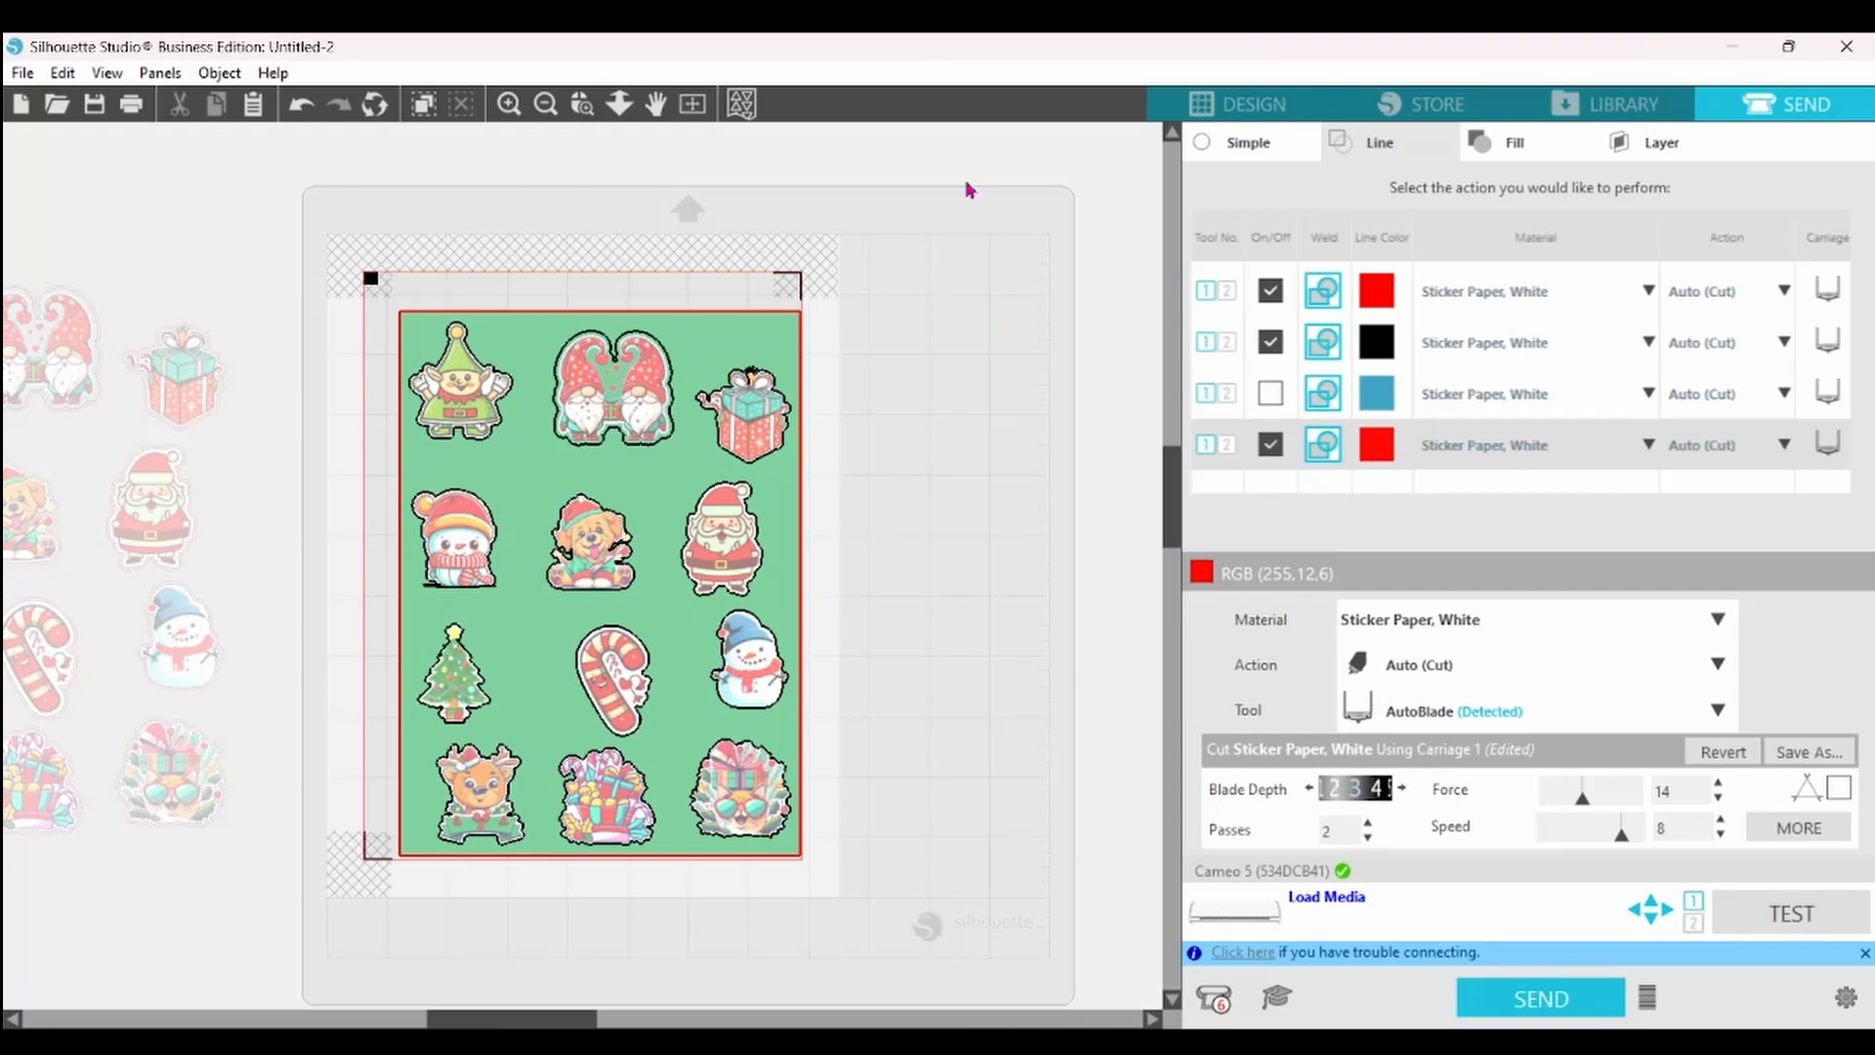